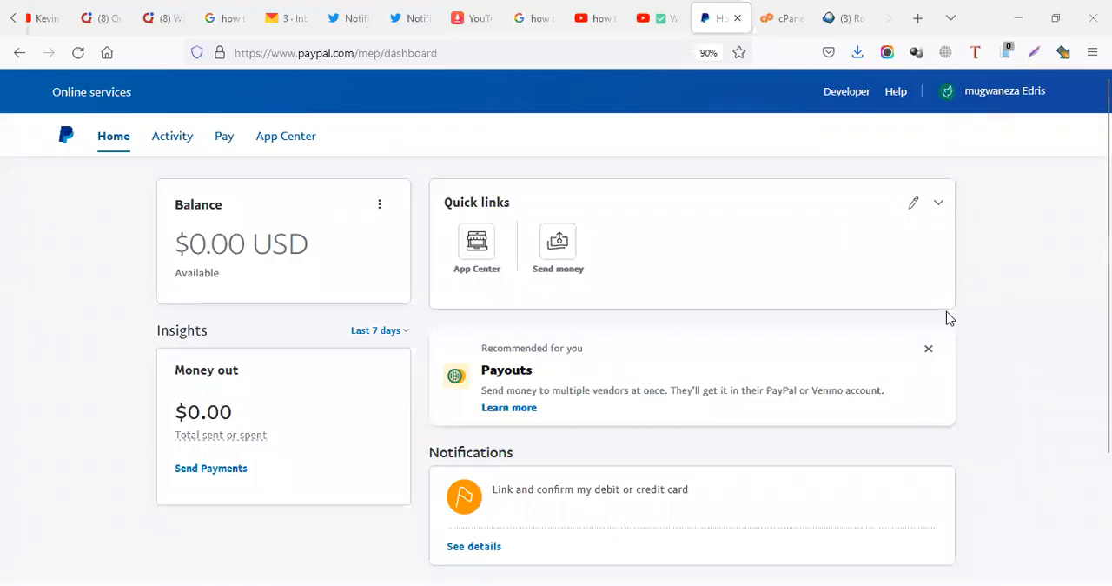
mouse_move(584, 131)
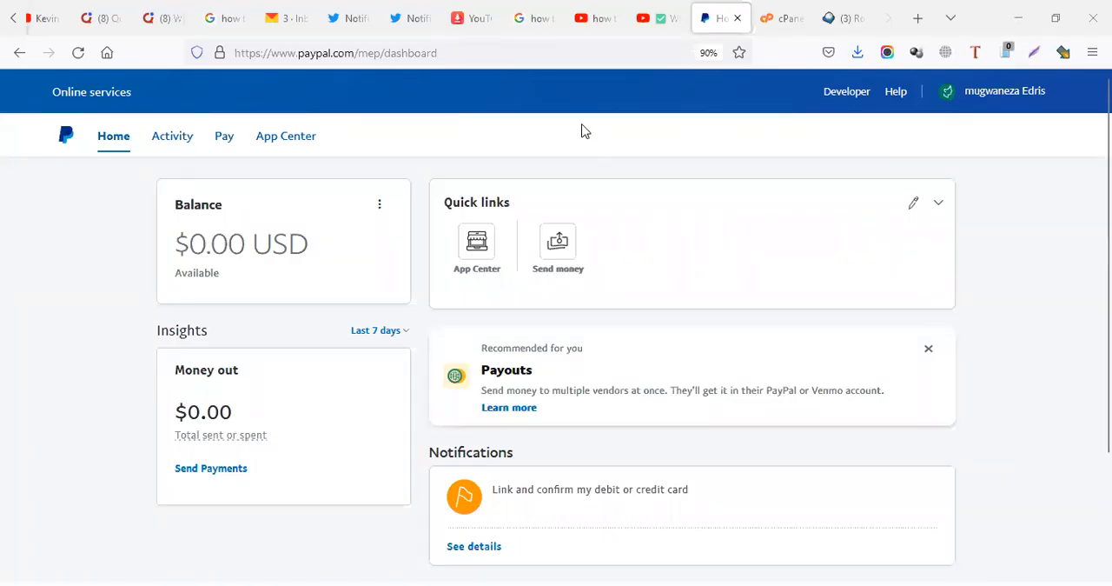
mouse_move(998, 219)
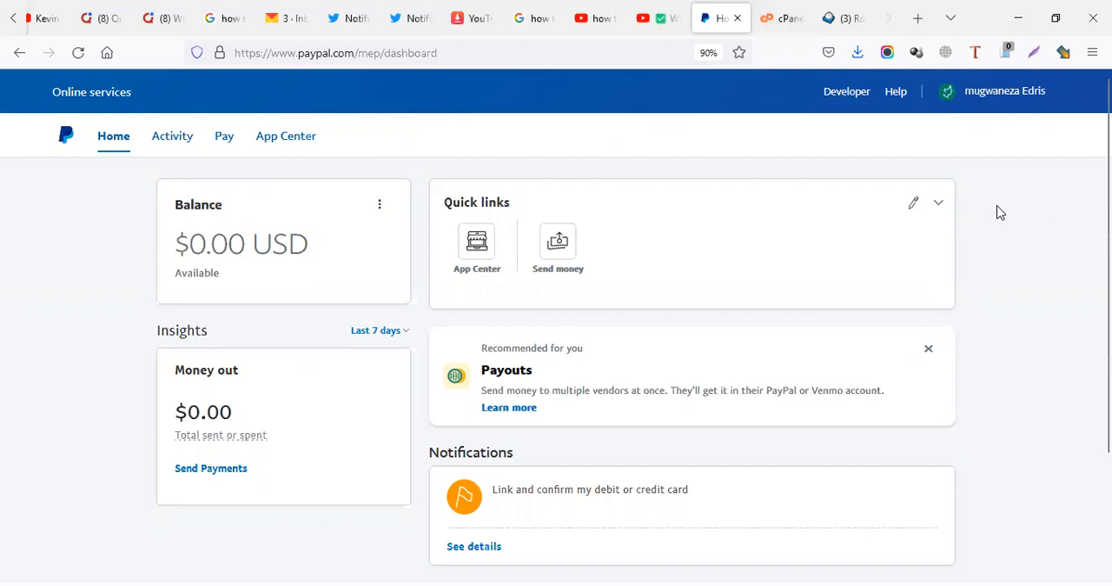
Highlight the $0.00 USD available balance figure on the PayPal Home dashboard.
double_click(299, 243)
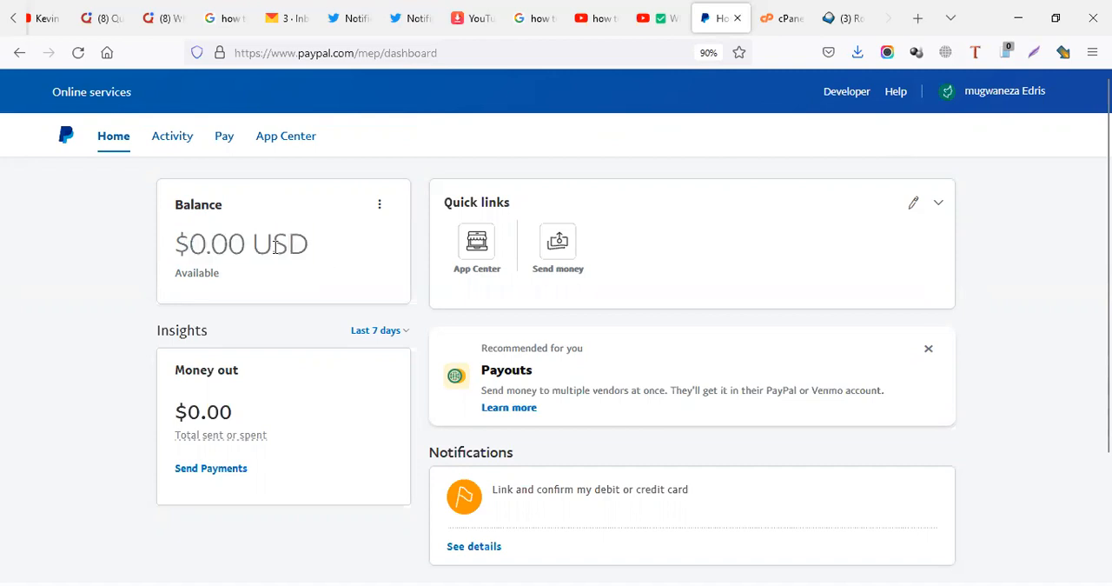
mouse_move(272, 244)
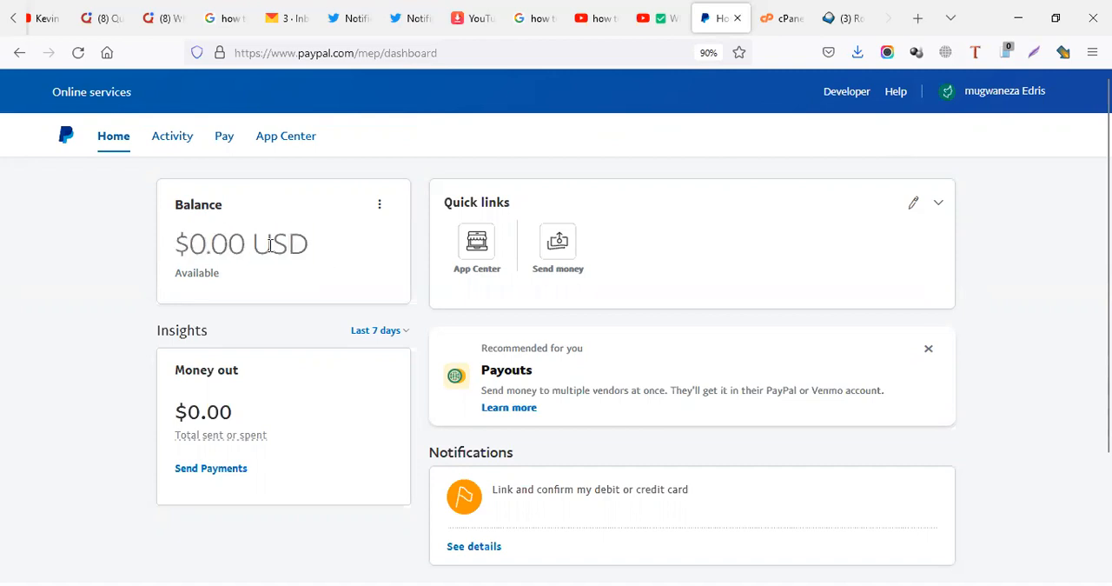
mouse_move(316, 253)
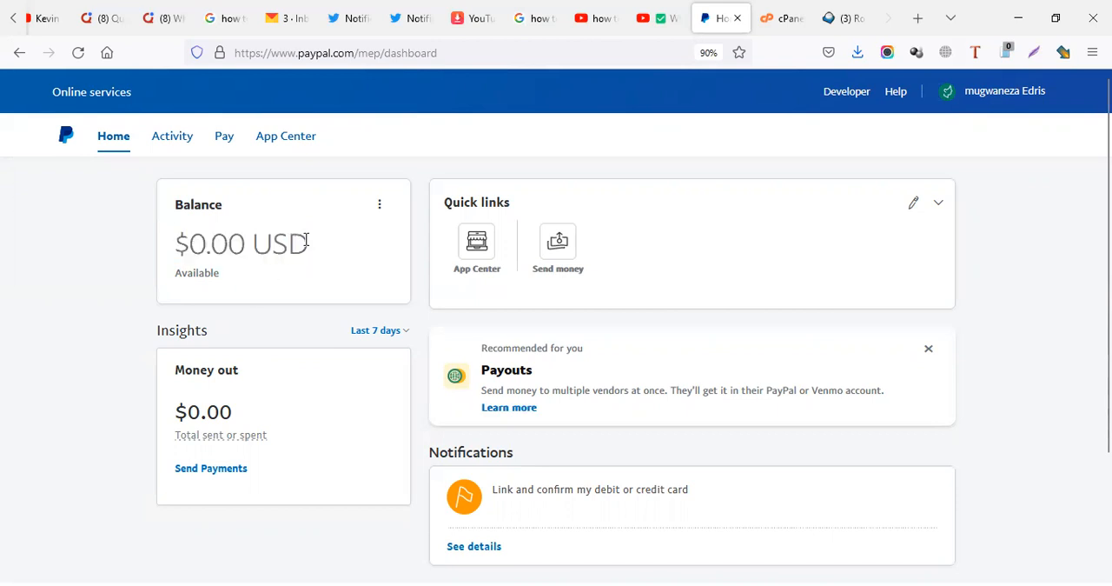
mouse_move(287, 246)
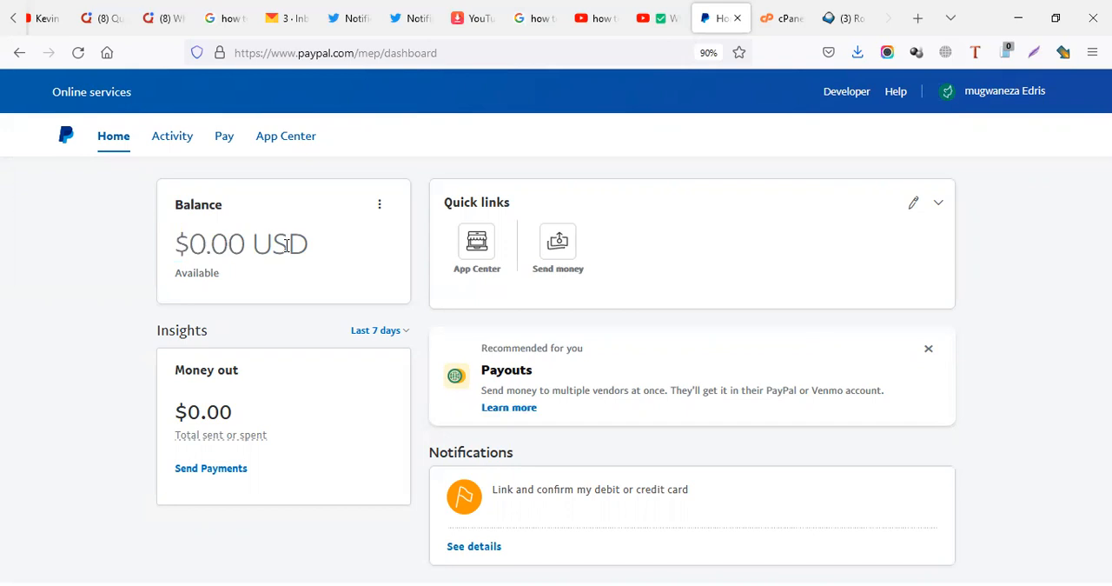
mouse_move(333, 247)
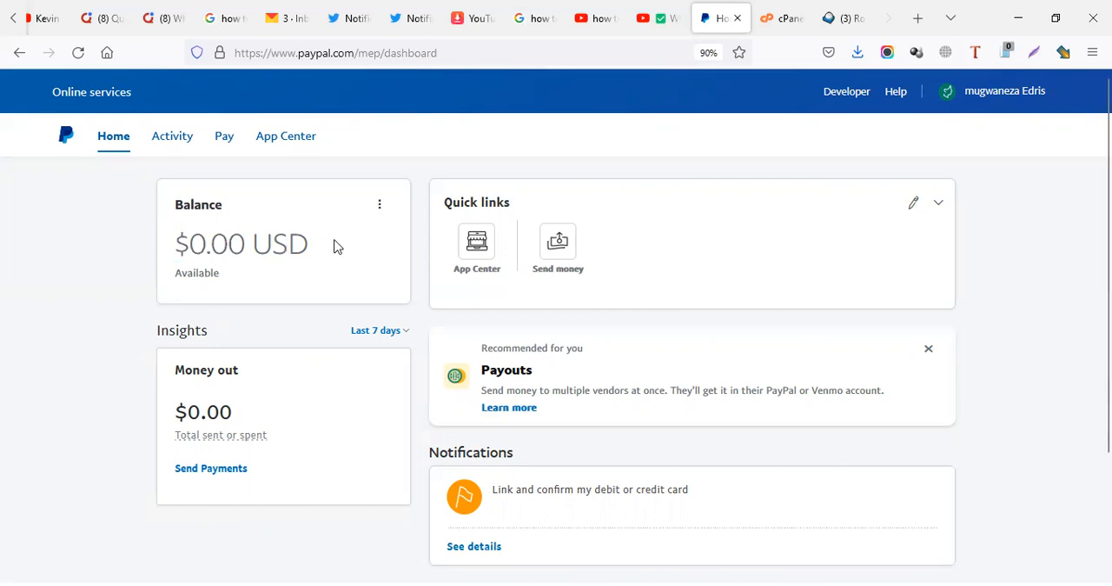
mouse_move(223, 139)
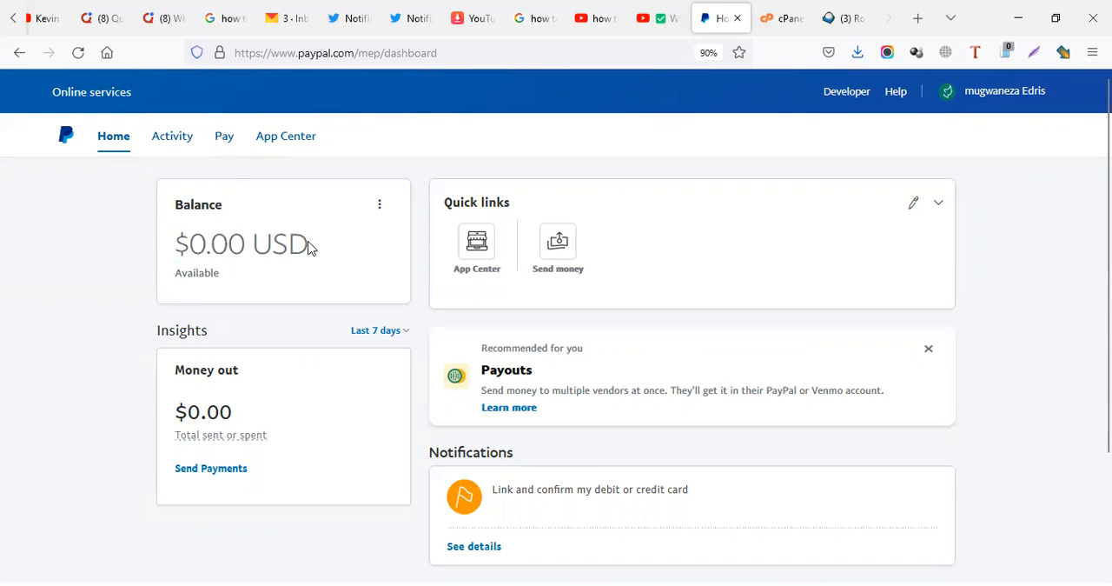
double_click(277, 243)
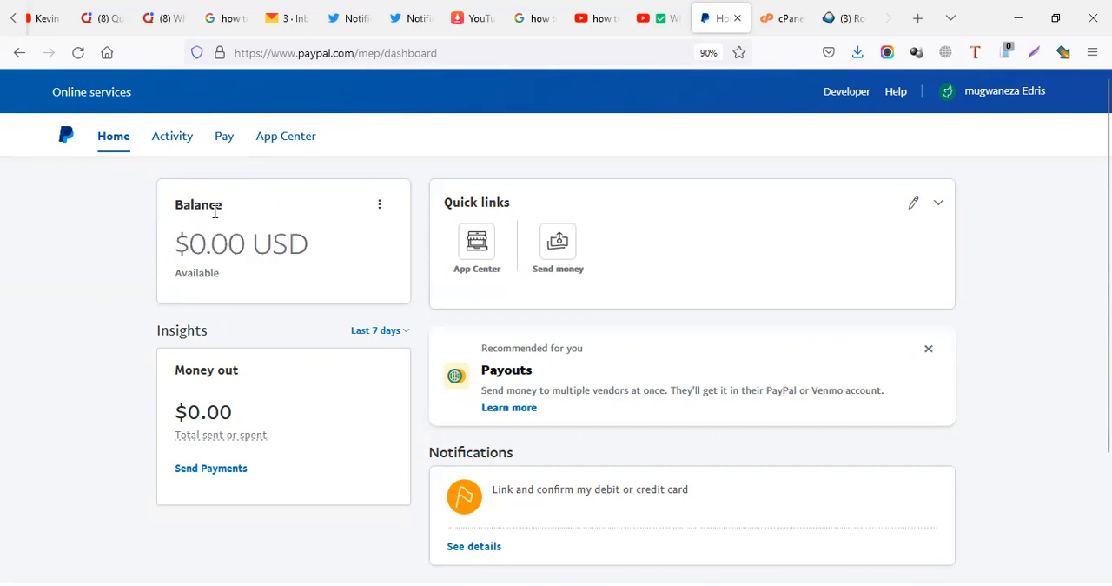
mouse_move(299, 217)
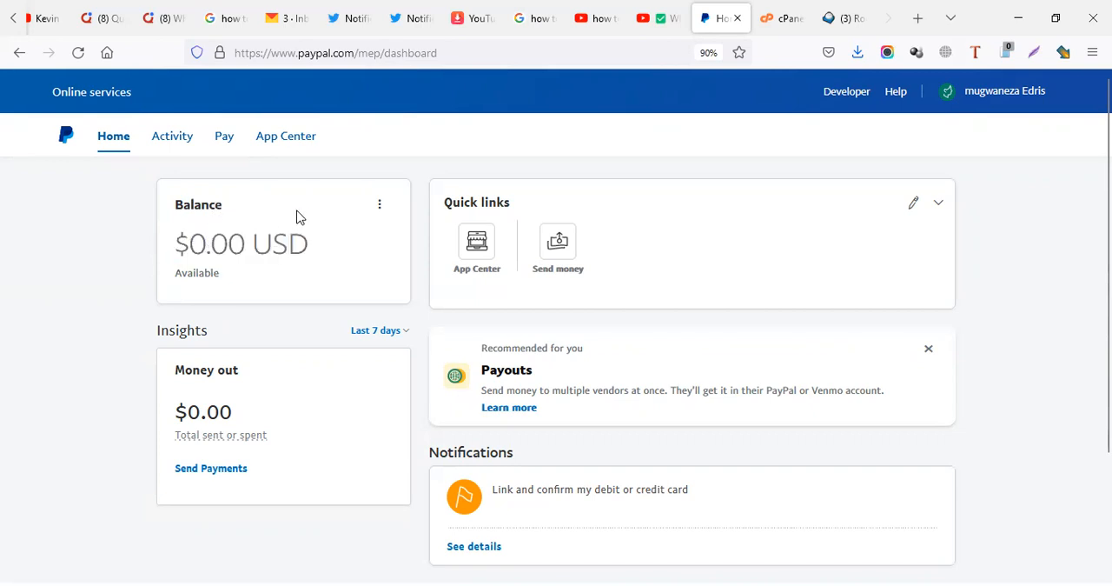
double_click(279, 243)
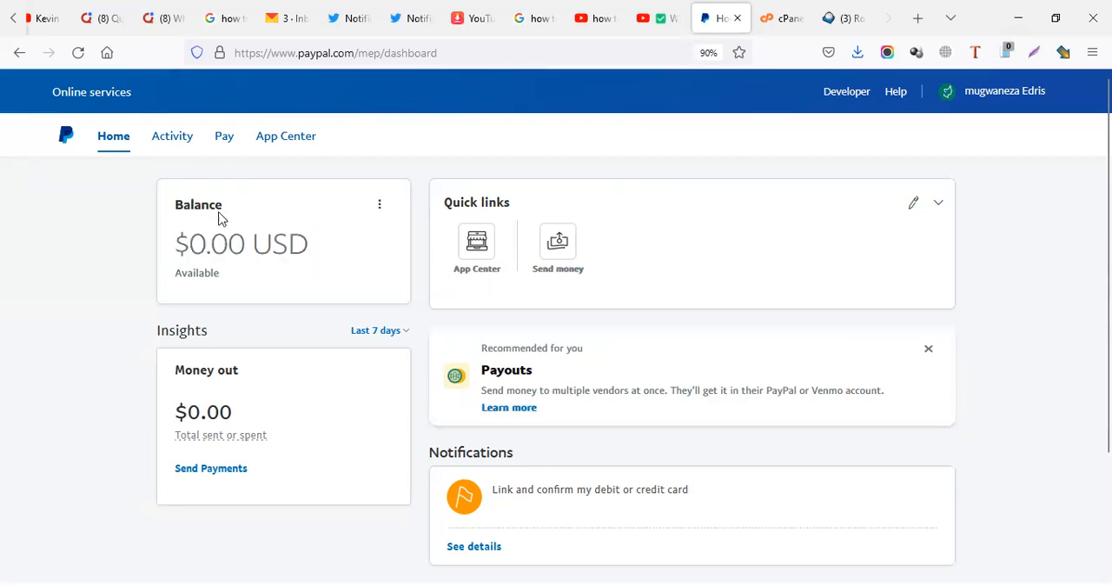
mouse_move(232, 205)
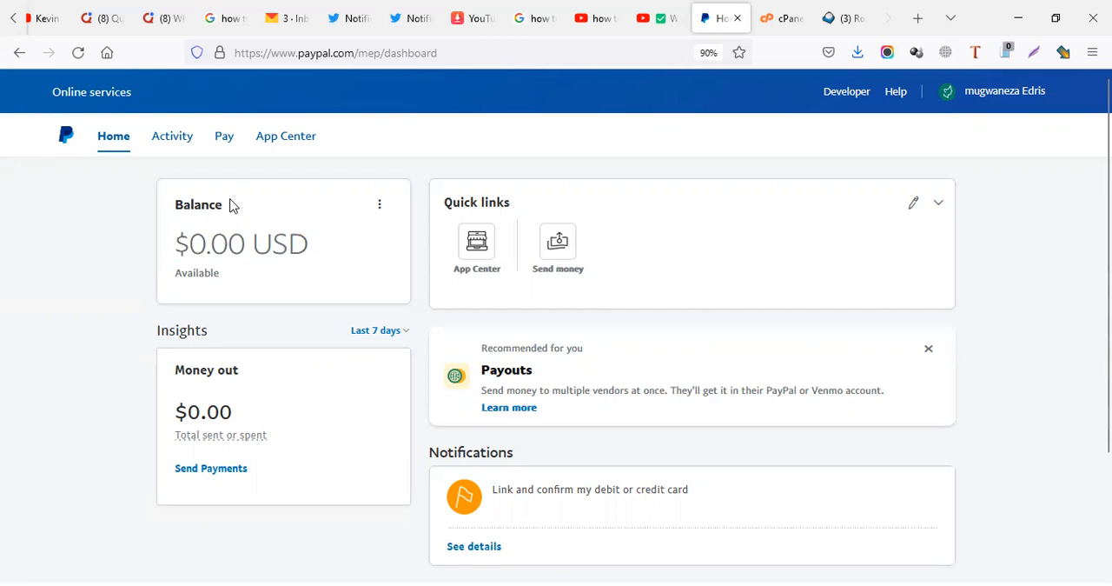
mouse_move(316, 193)
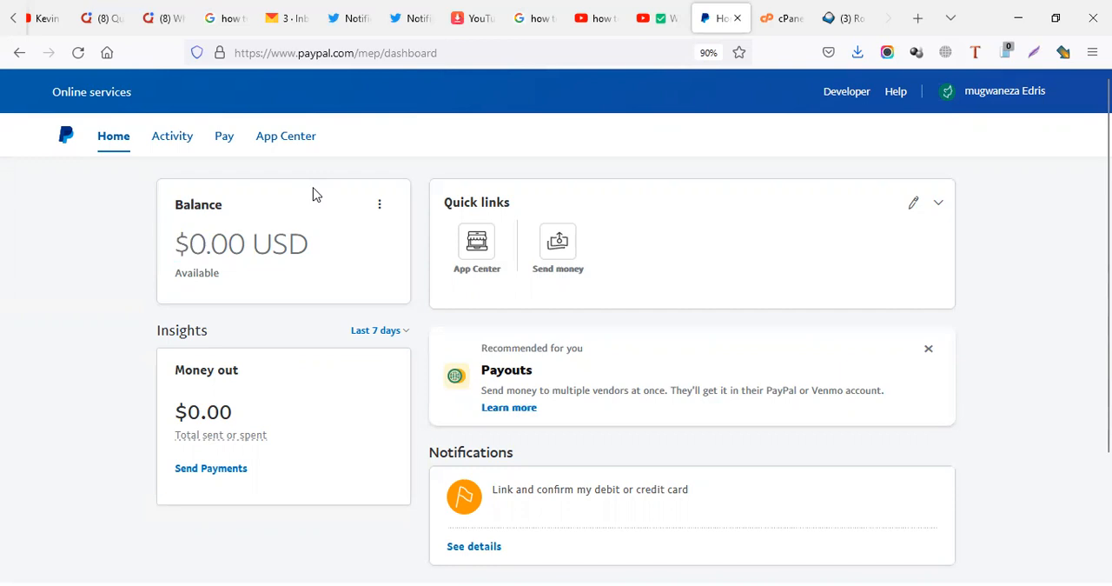
mouse_move(365, 265)
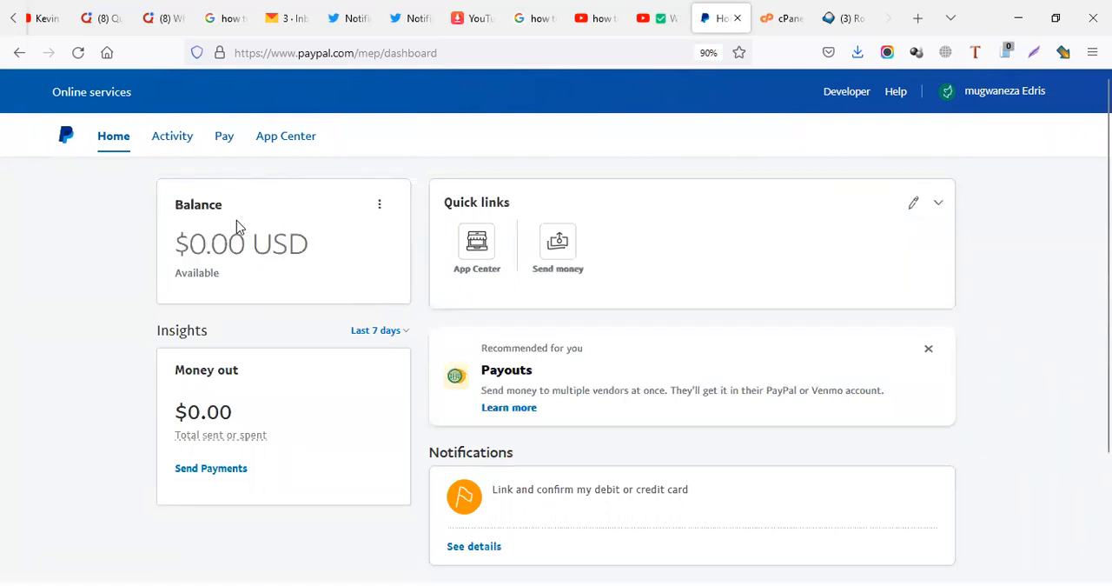
mouse_move(224, 139)
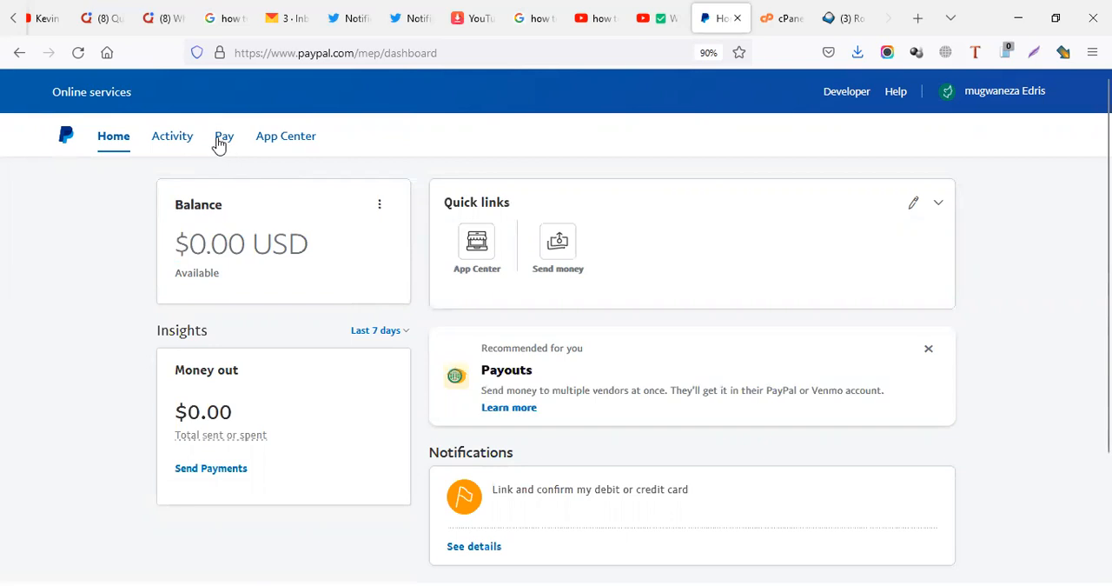
mouse_move(224, 146)
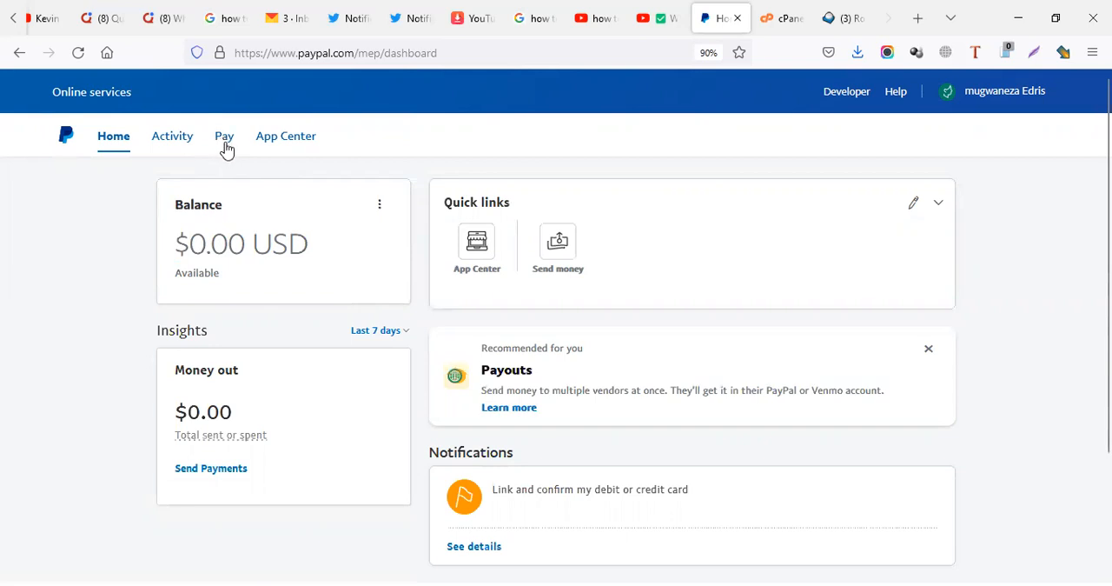
mouse_move(224, 141)
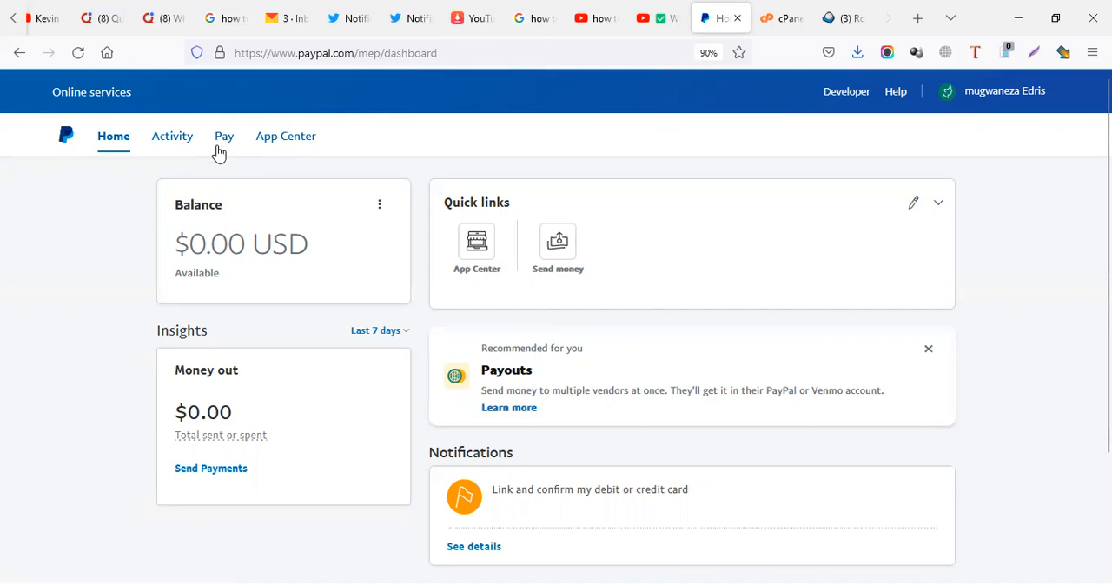
mouse_move(224, 149)
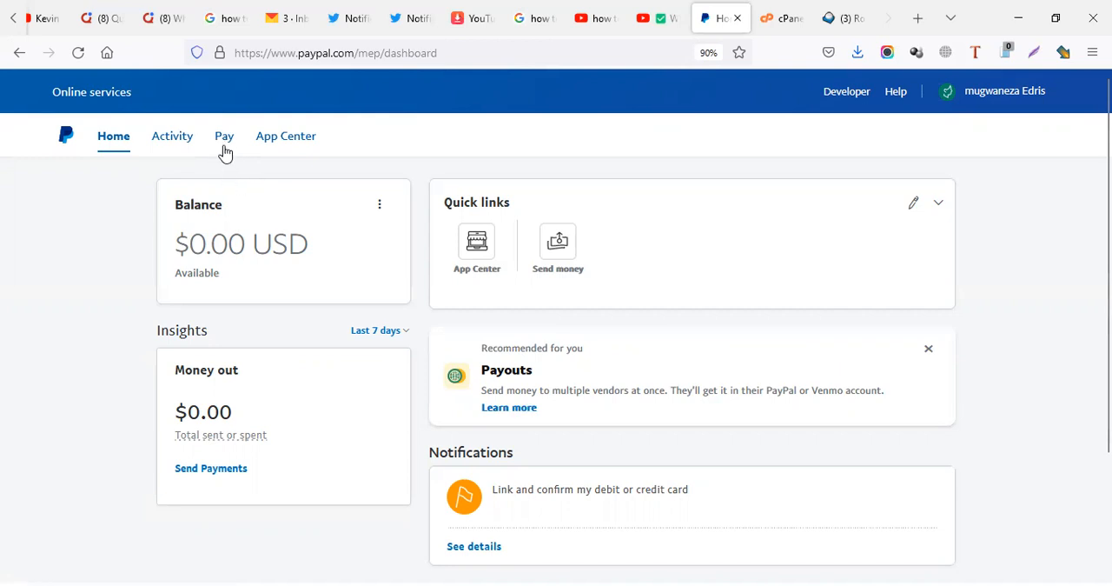
mouse_move(233, 161)
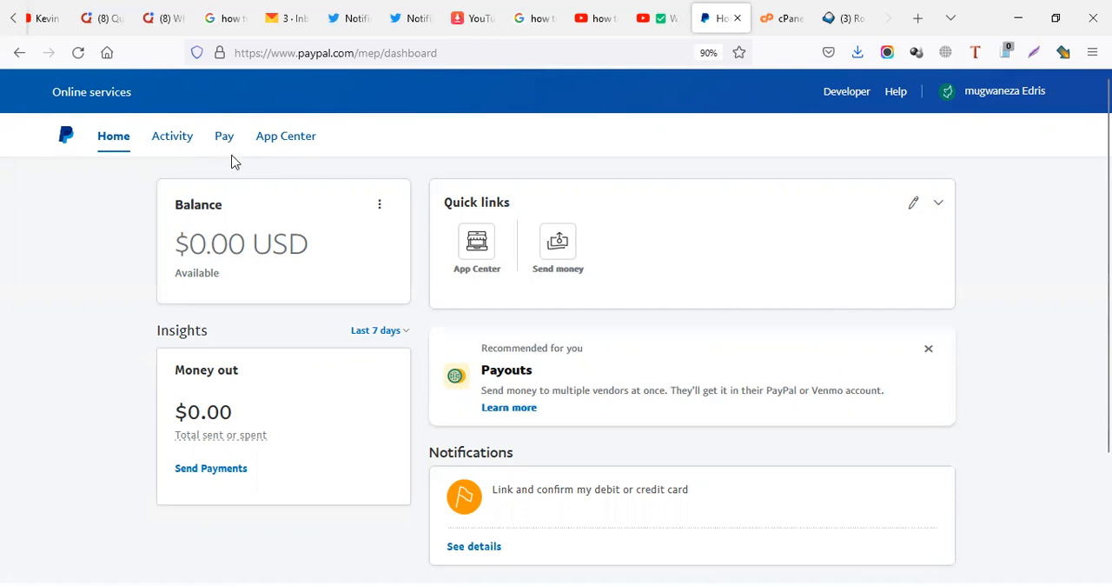
mouse_move(237, 184)
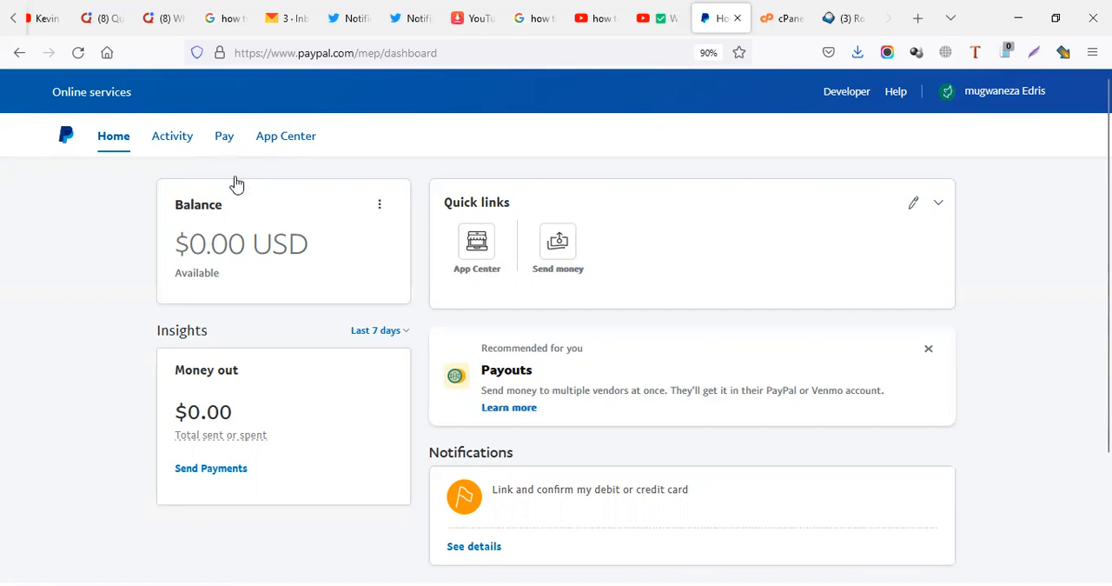
double_click(218, 244)
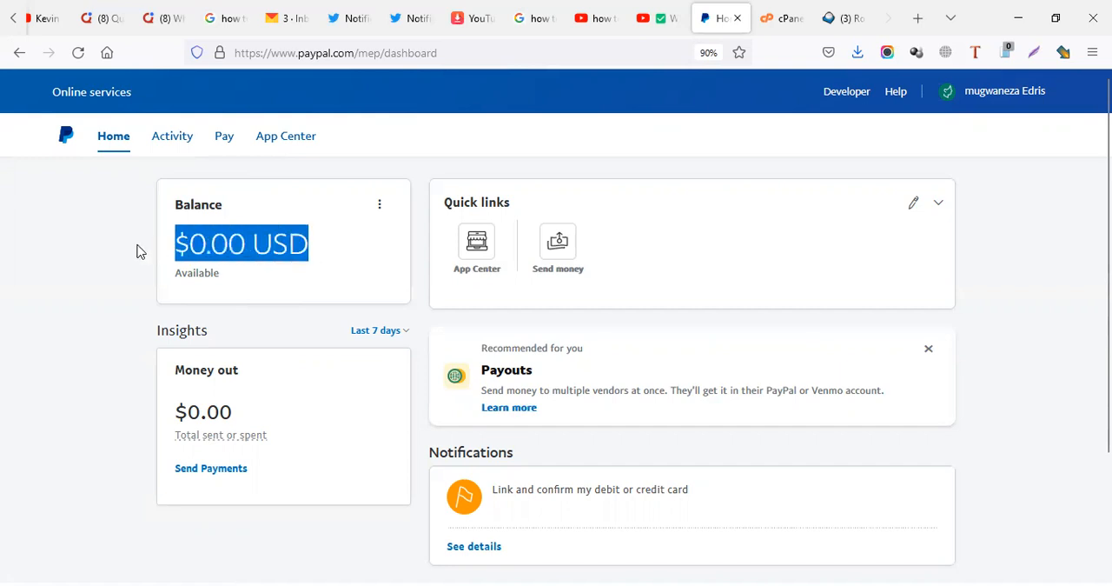
mouse_move(416, 187)
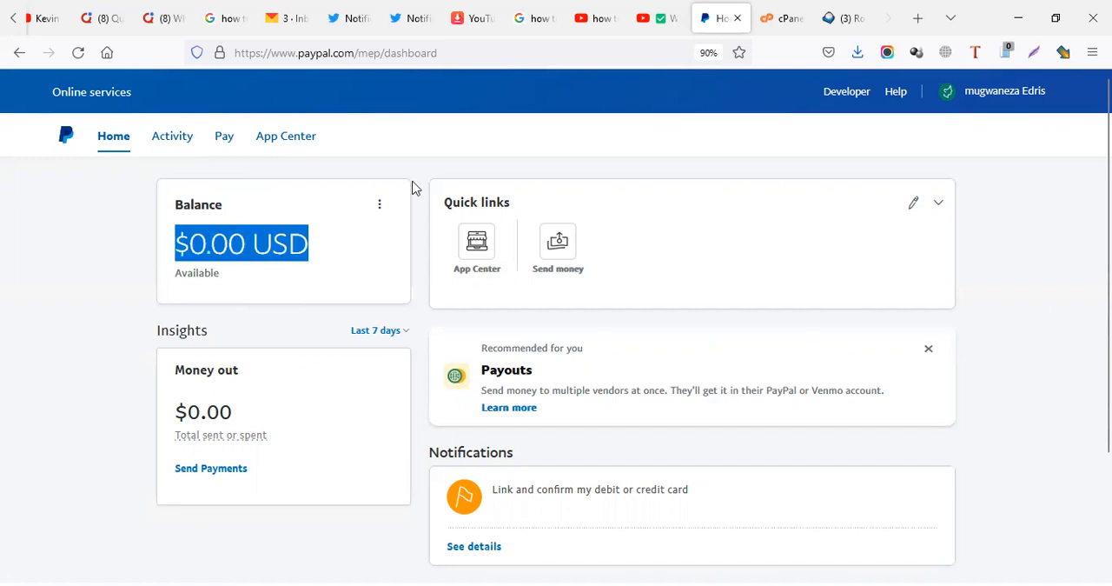
mouse_move(1047, 193)
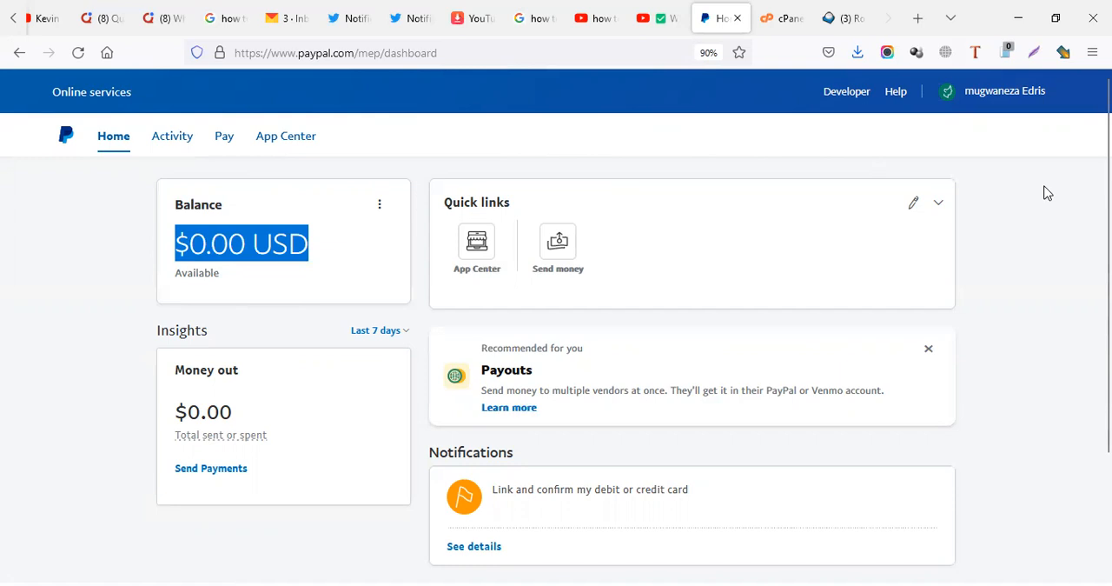
mouse_move(653, 219)
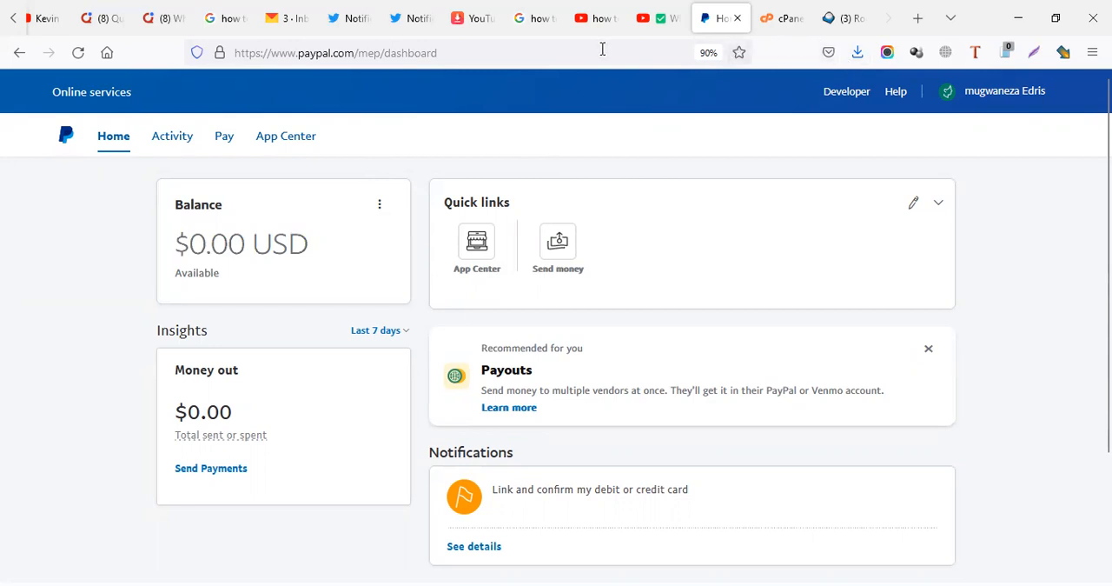
Search Google for PayPal countries that can receive payments and open the residence services result.
left_click(918, 18)
type("paypaln countries")
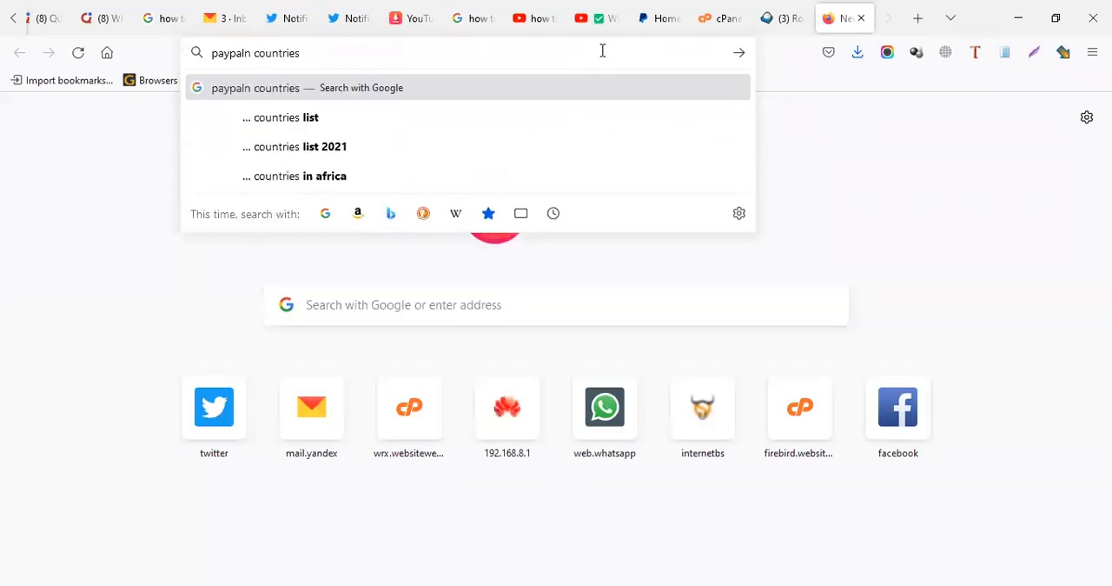
type("which can receive")
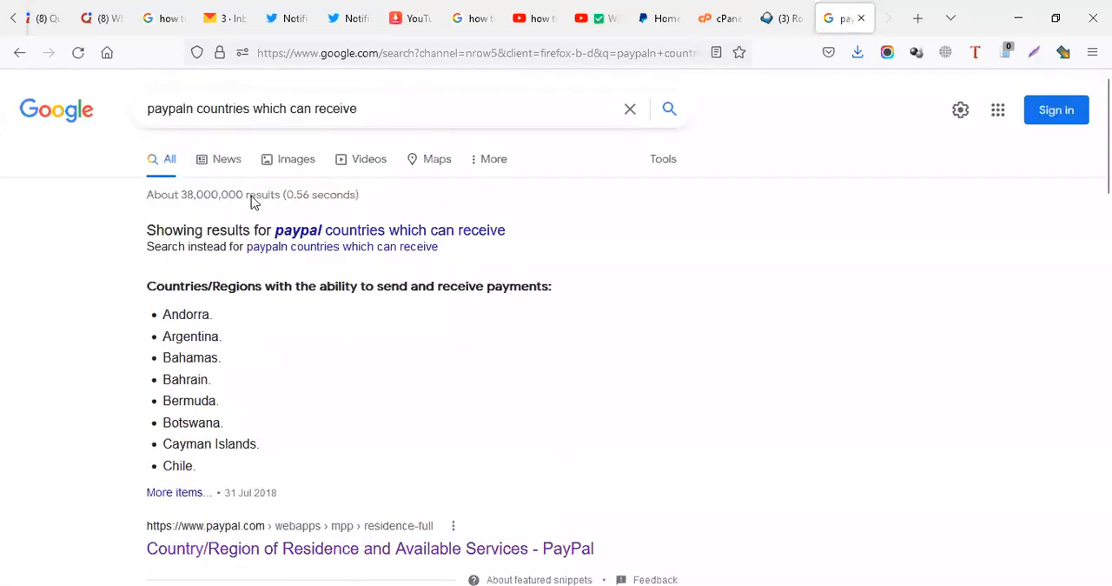
scroll("down", 3)
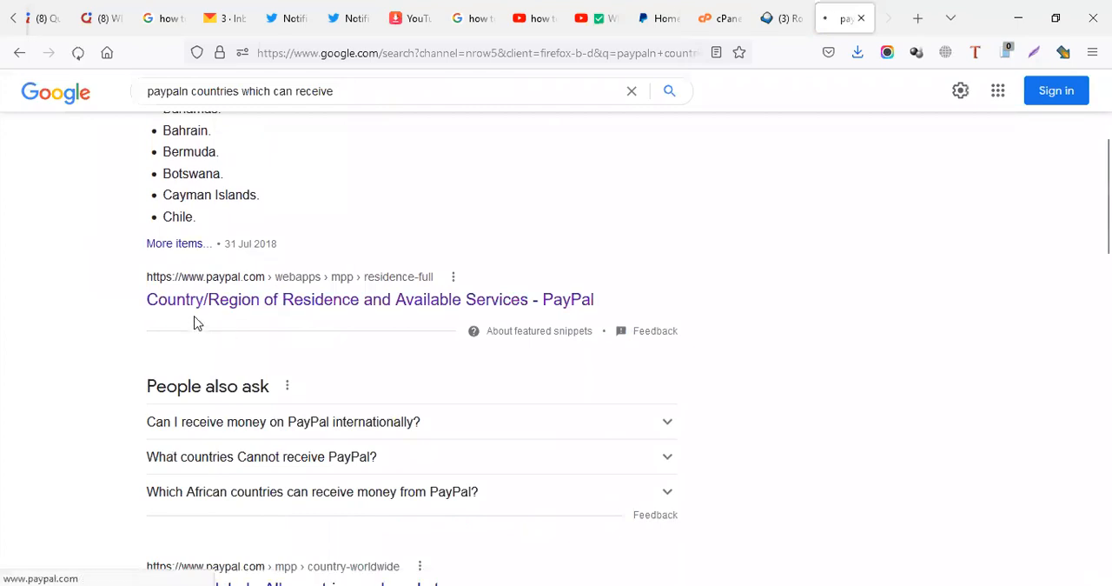
left_click(370, 299)
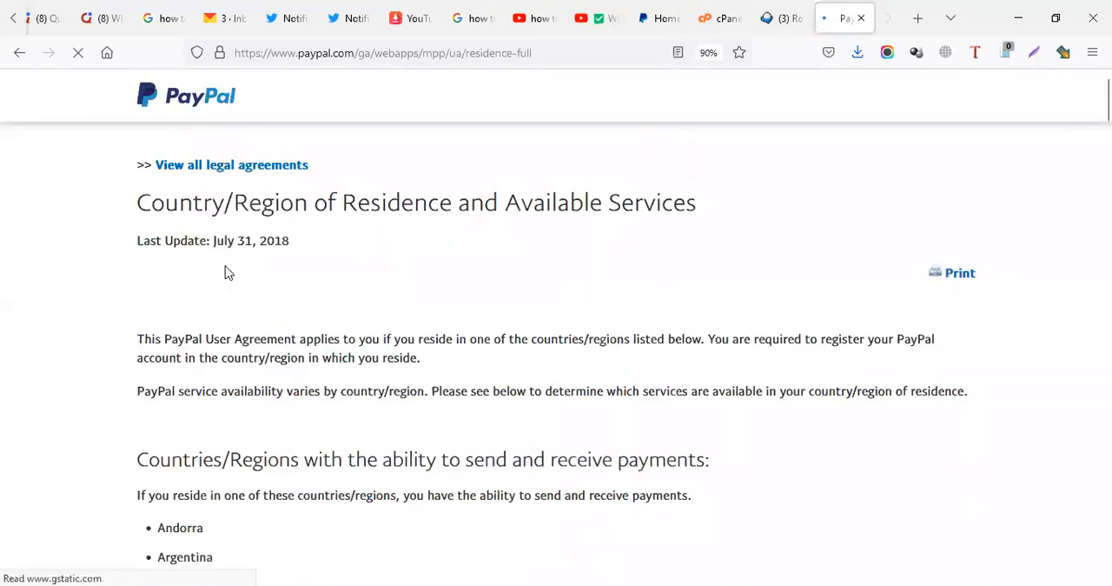
Highlight the residence page title and the words 'send and receive'.
left_click_drag(136, 203, 574, 203)
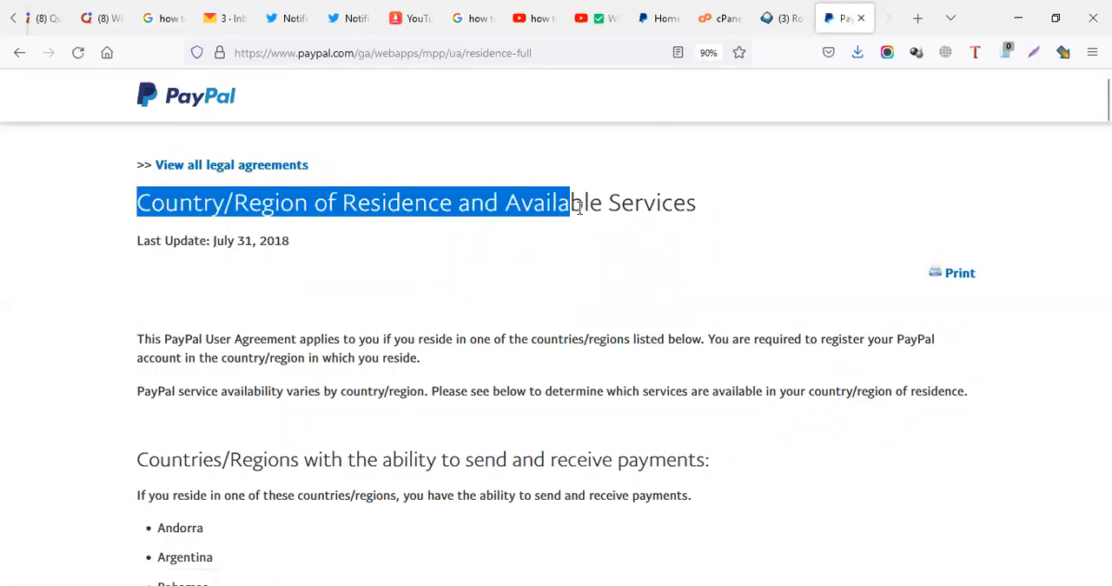
scroll("down", 3)
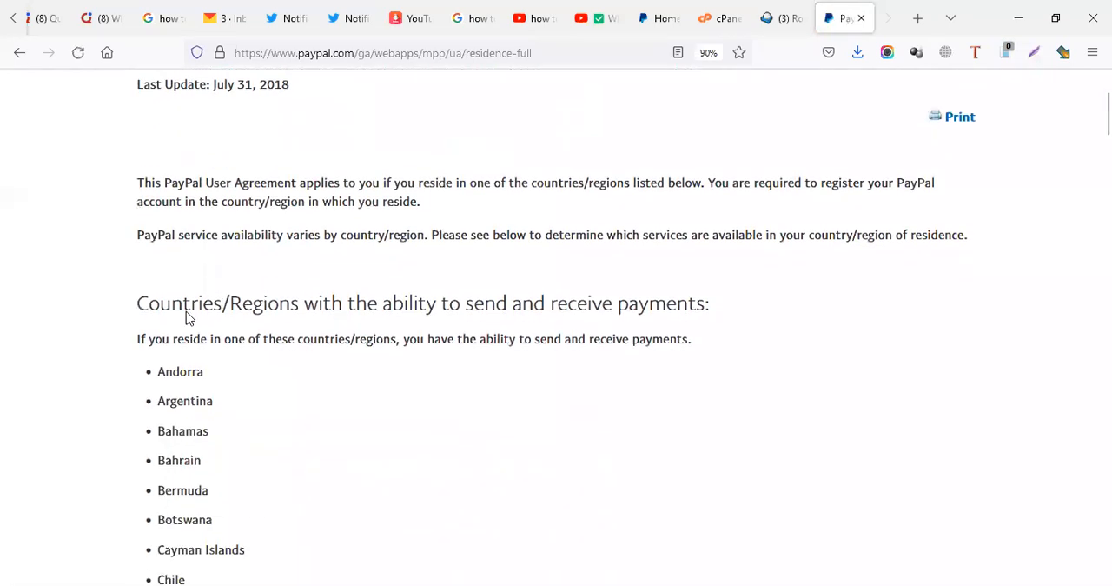
left_click_drag(137, 302, 556, 302)
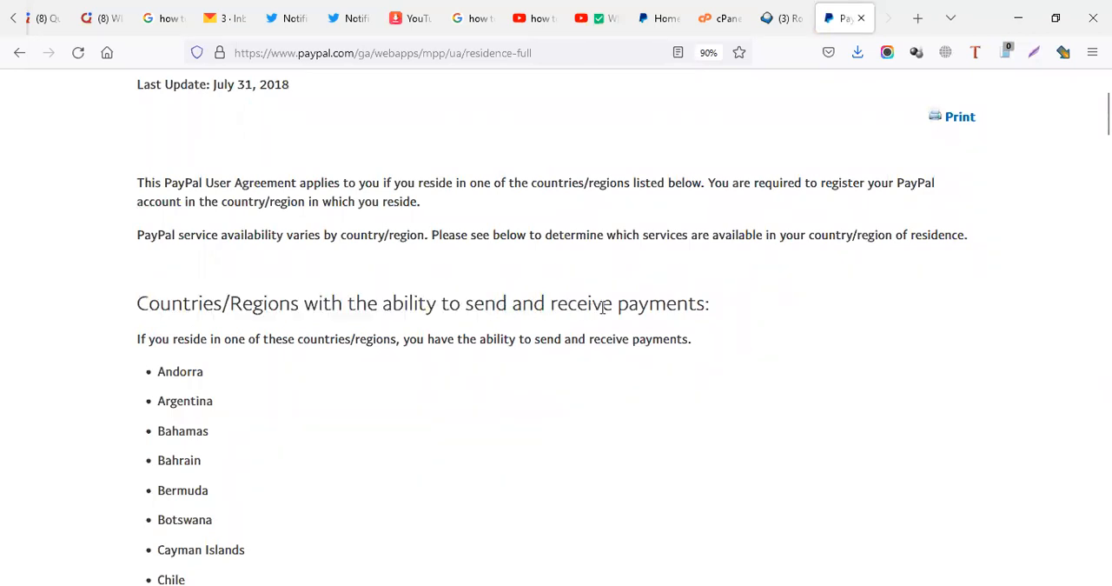
left_click_drag(465, 302, 612, 302)
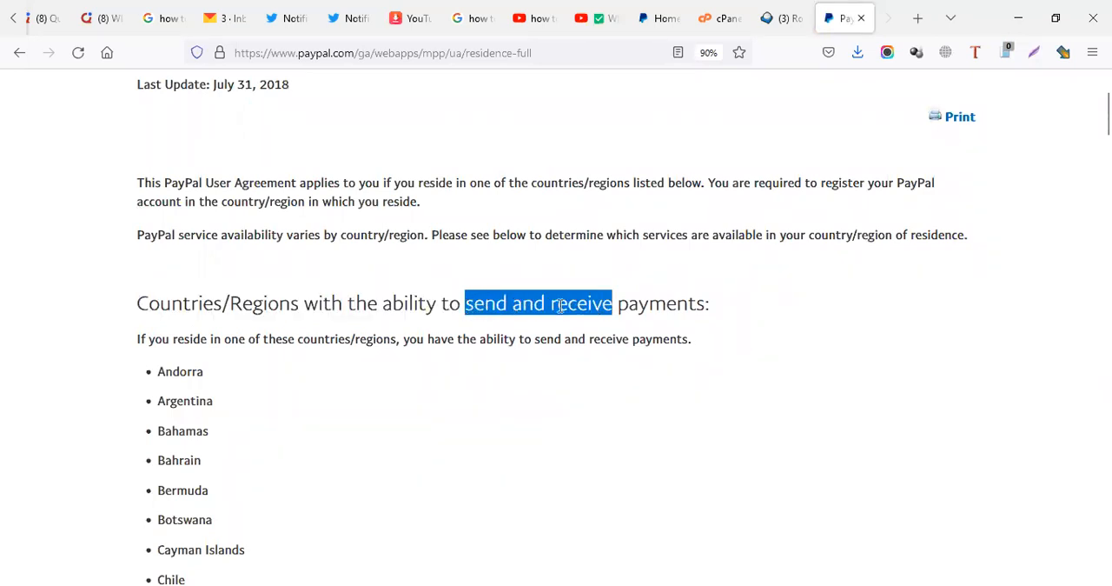
Scroll through the send-and-receive country list past Vietnam to the Automatic Transfer section.
scroll("down", 3)
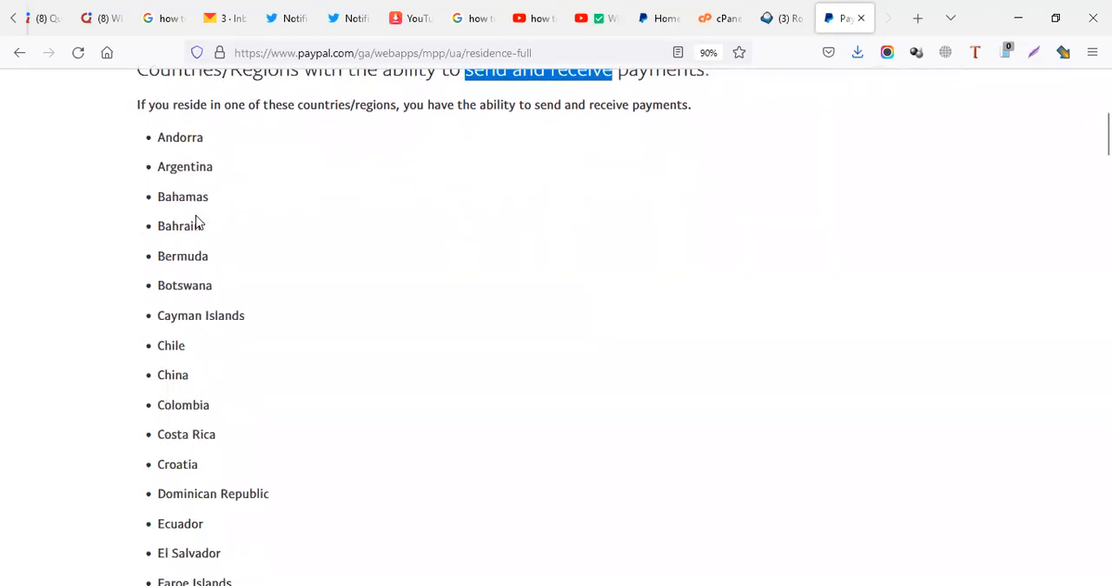
scroll("down", 3)
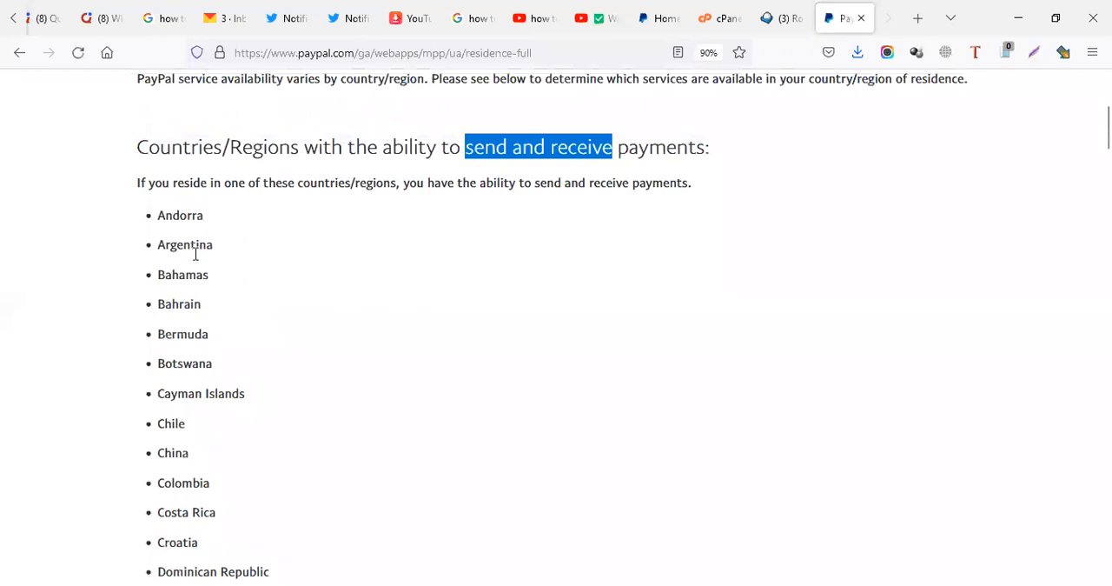
scroll("down", 3)
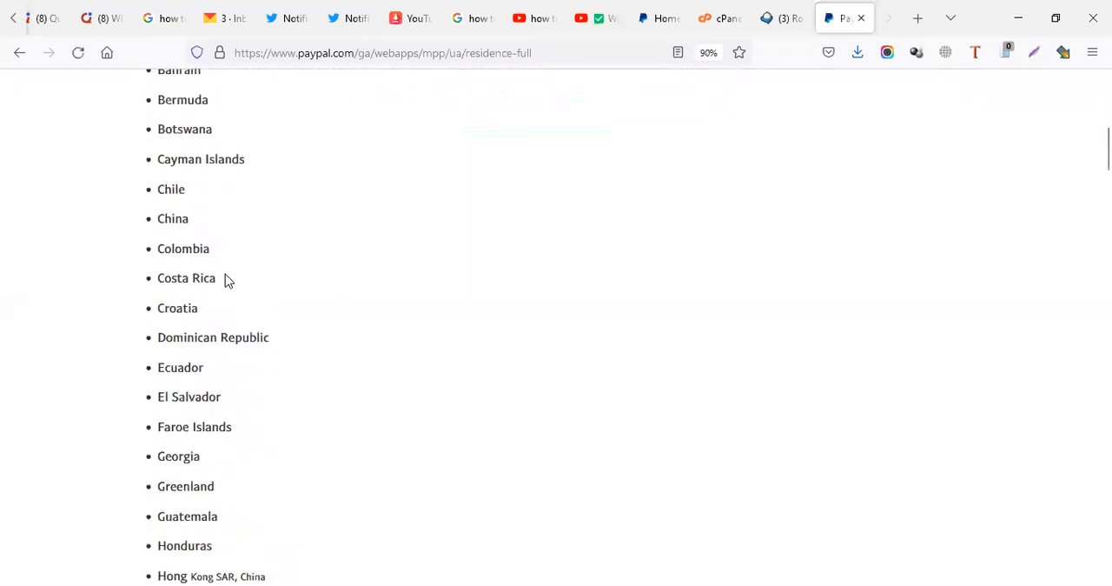
scroll("down", 3)
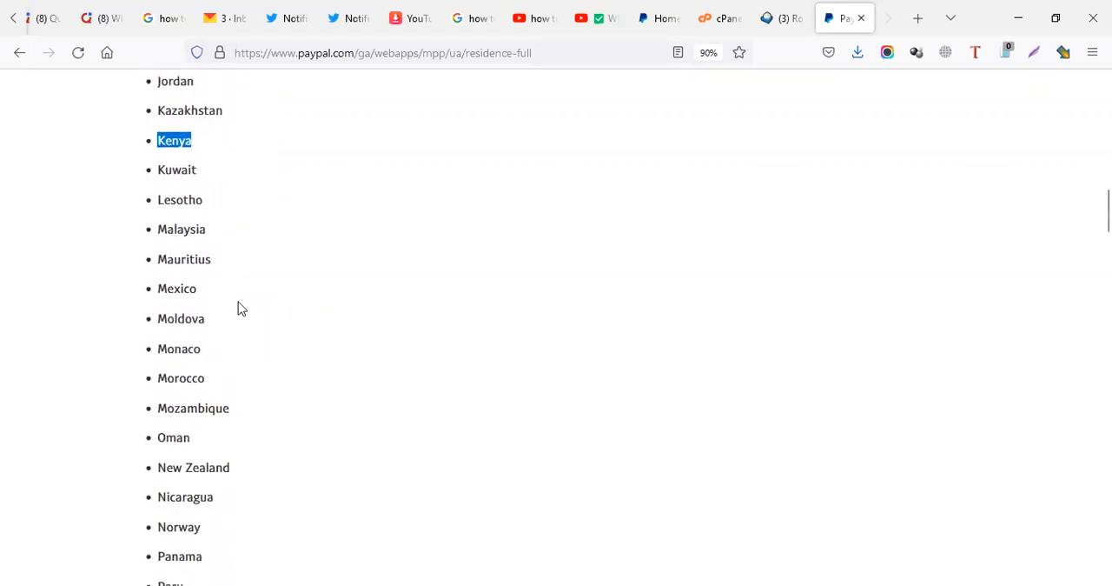
scroll("down", 3)
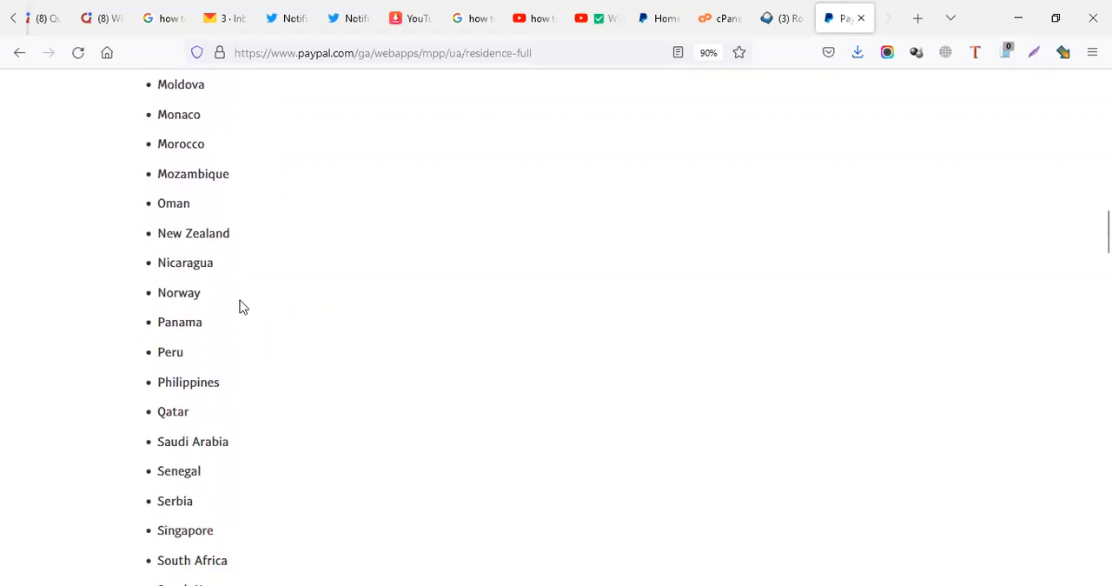
scroll("down", 3)
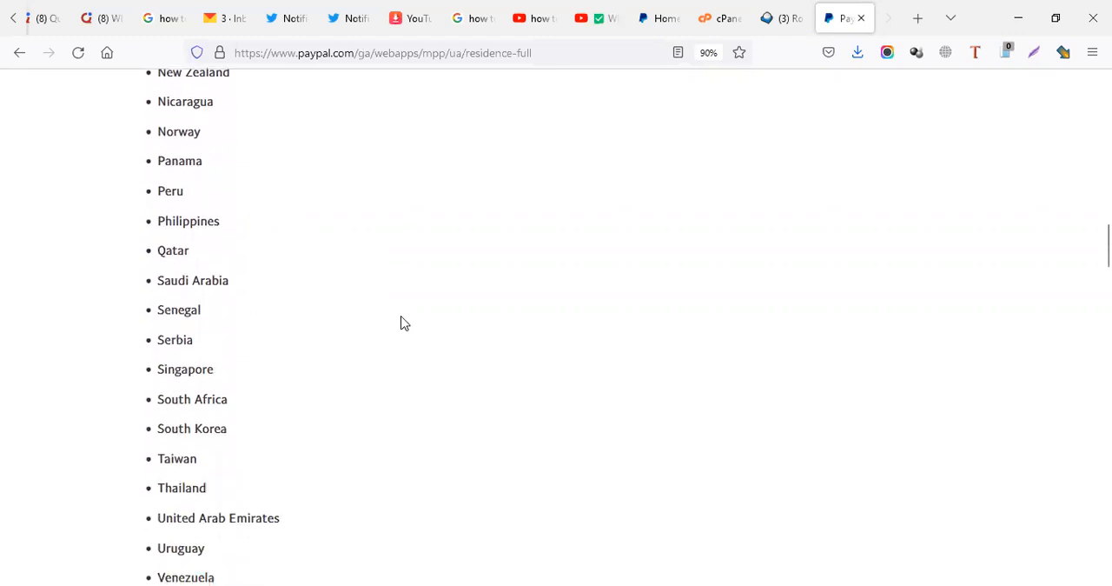
scroll("down", 3)
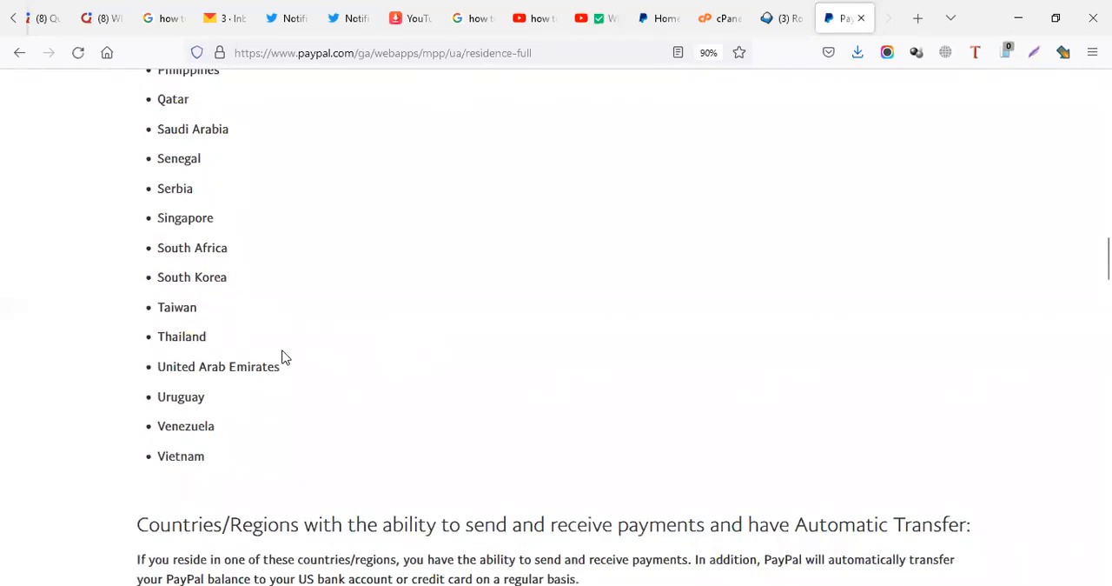
scroll("up", 3)
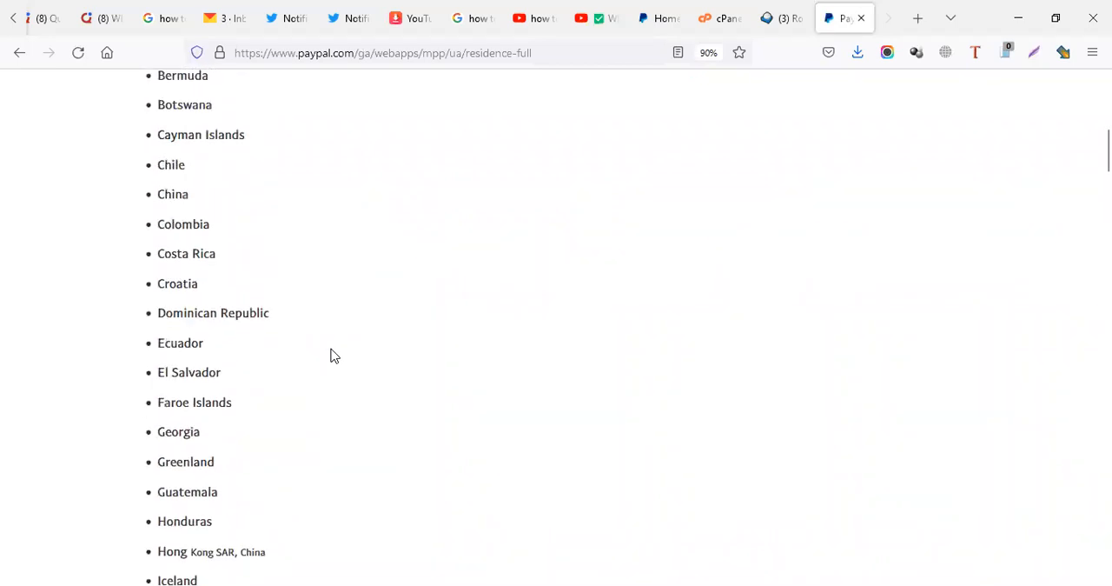
scroll("down", 3)
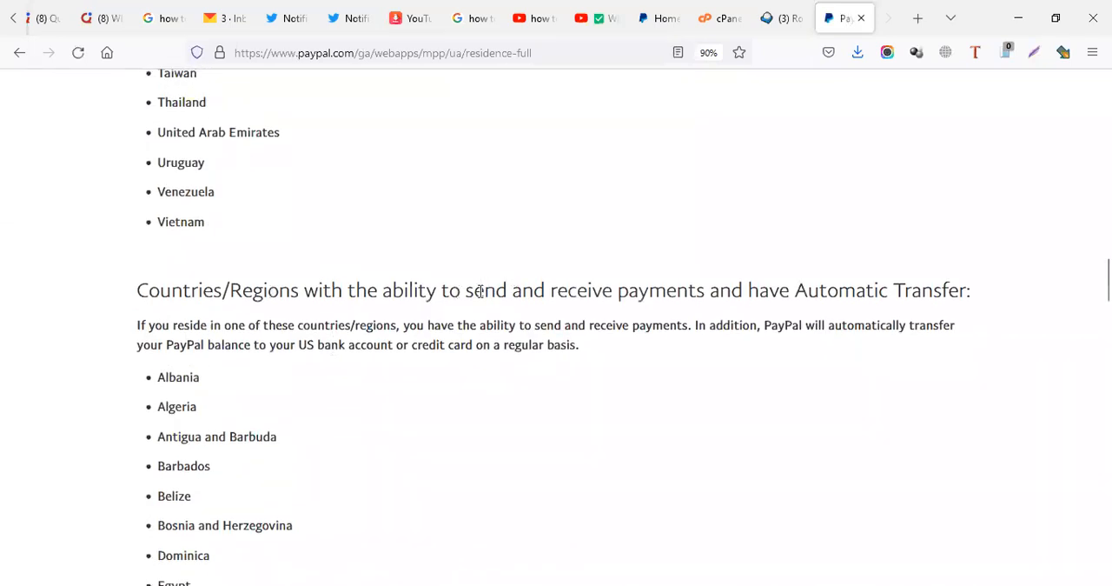
Highlight the Automatic Transfer heading and scroll past Turks and Caicos Islands to the send-only countries.
left_click_drag(465, 290, 967, 290)
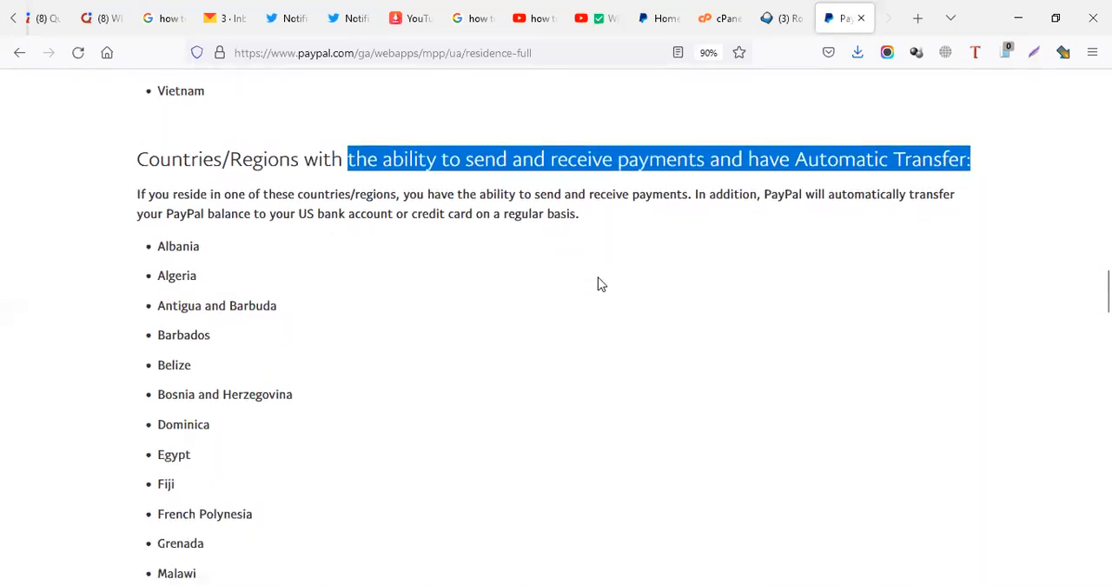
scroll("down", 3)
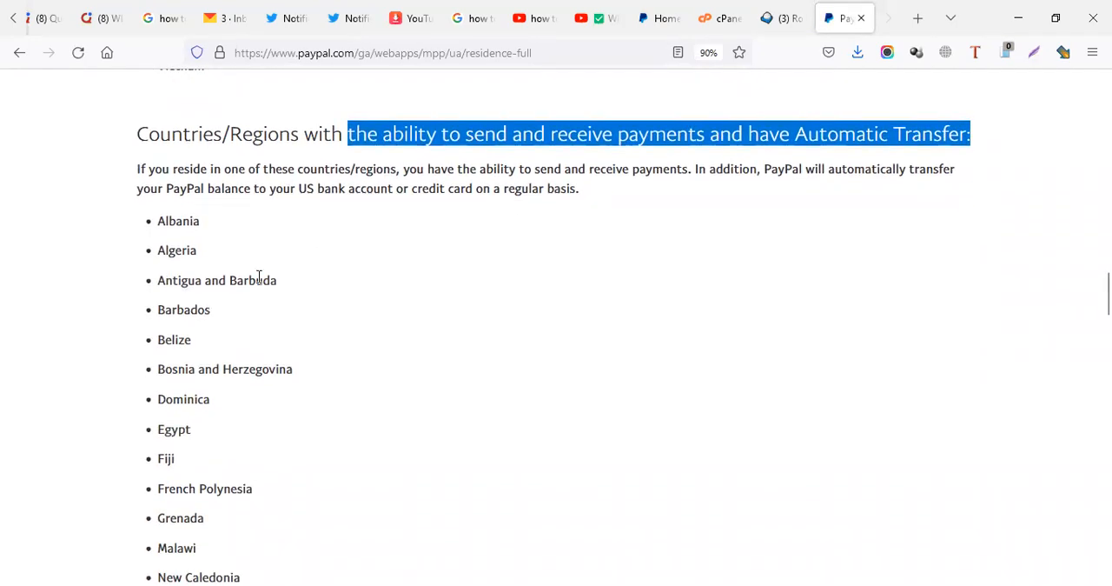
scroll("down", 3)
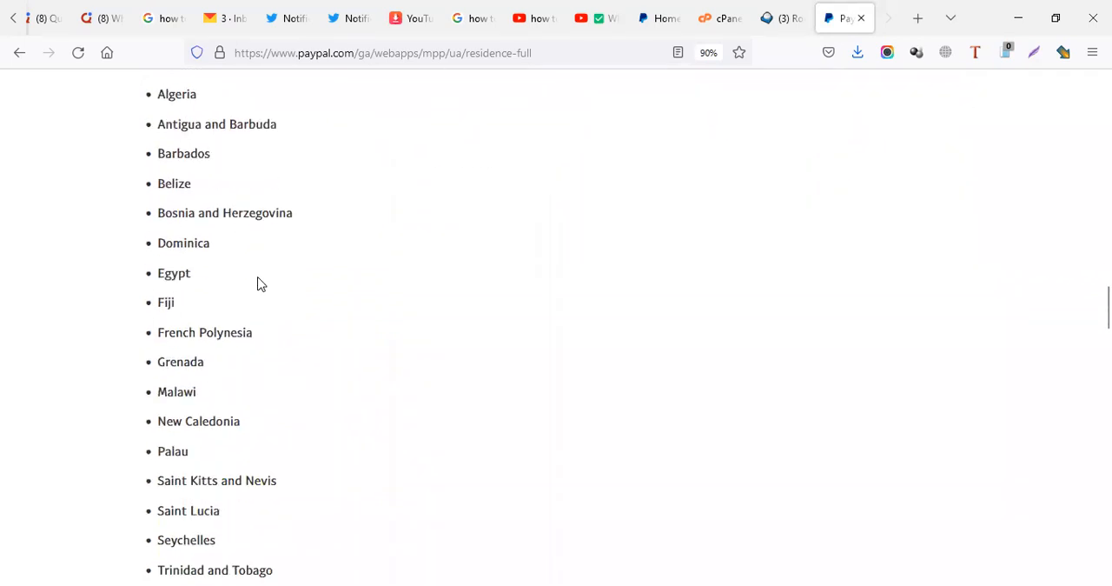
scroll("down", 3)
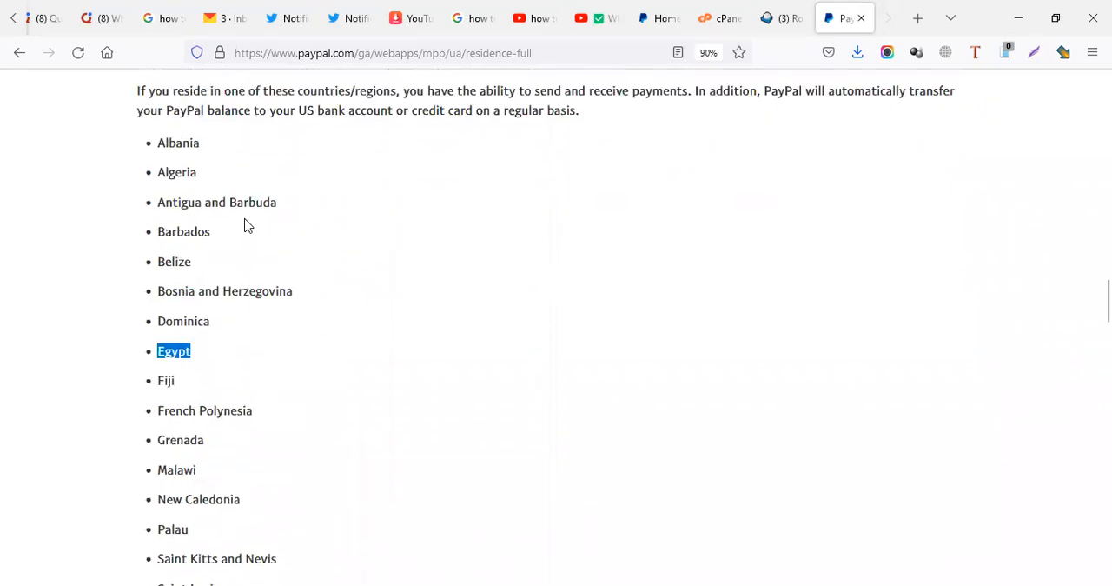
scroll("down", 3)
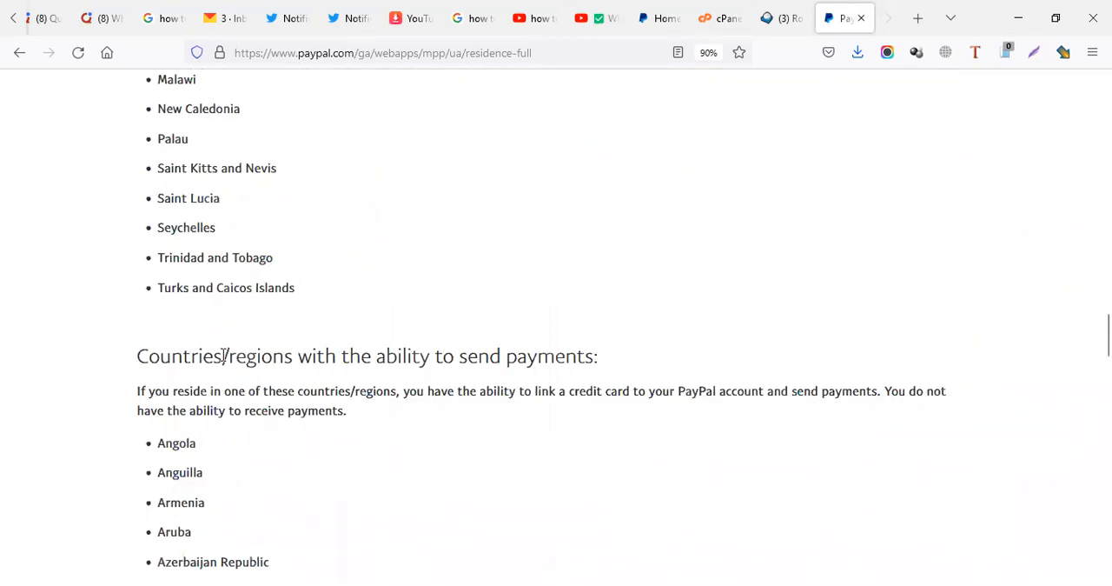
scroll("down", 3)
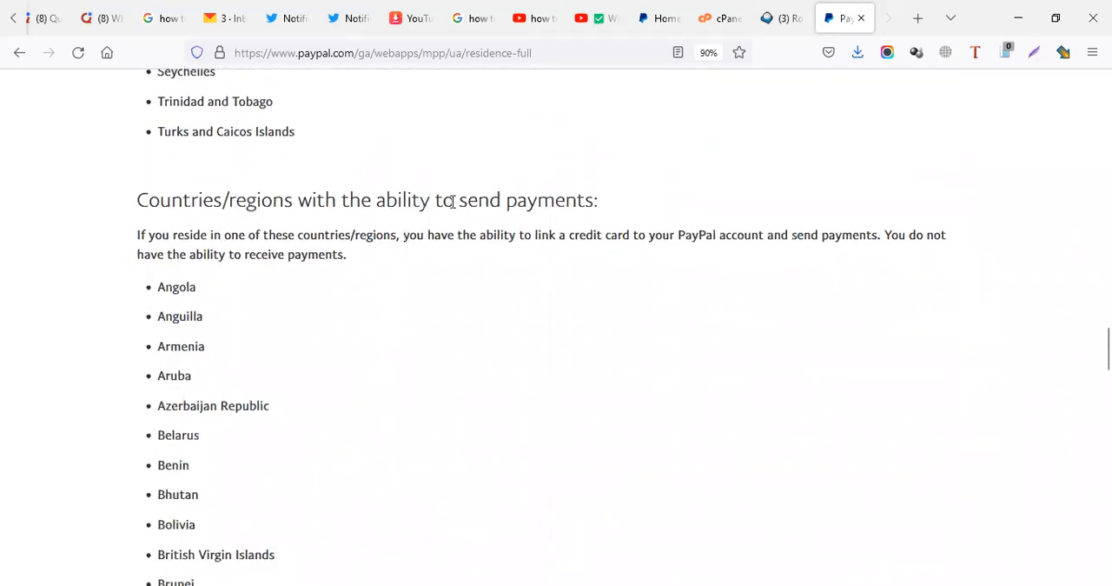
left_click_drag(423, 199, 598, 199)
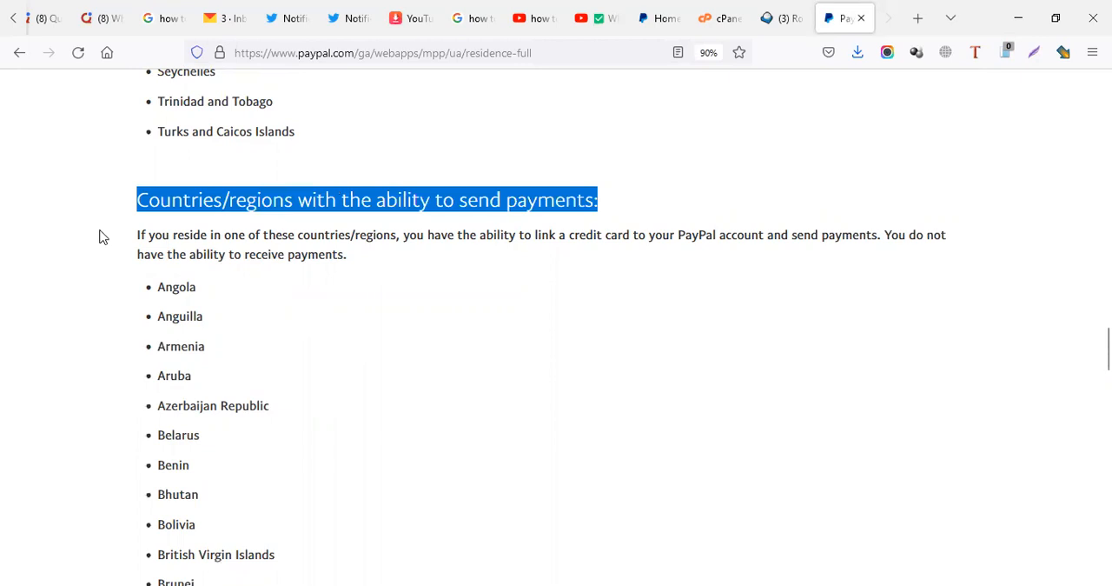
scroll("down", 3)
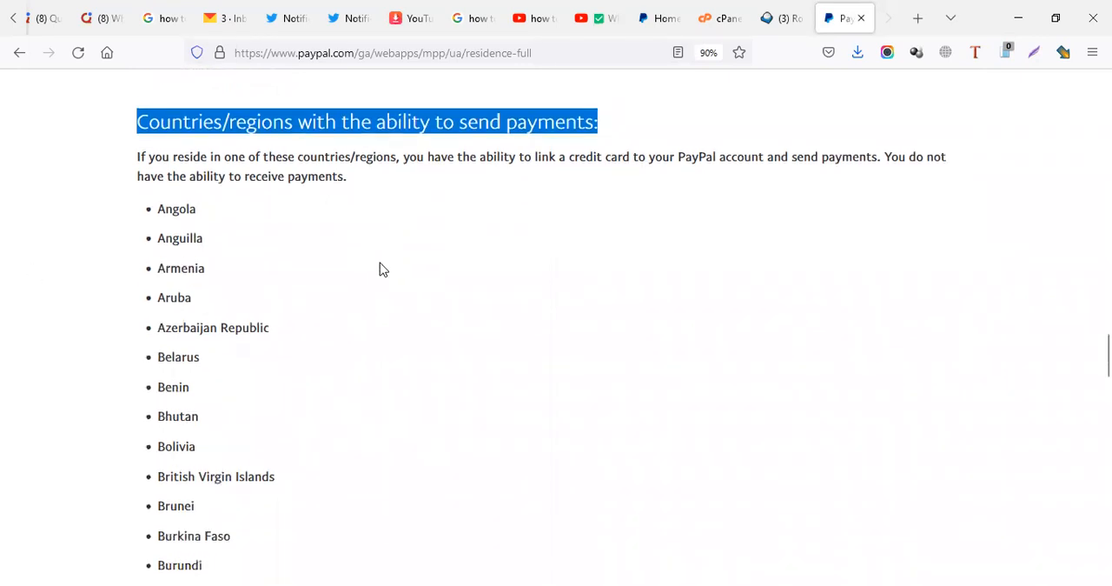
scroll("down", 3)
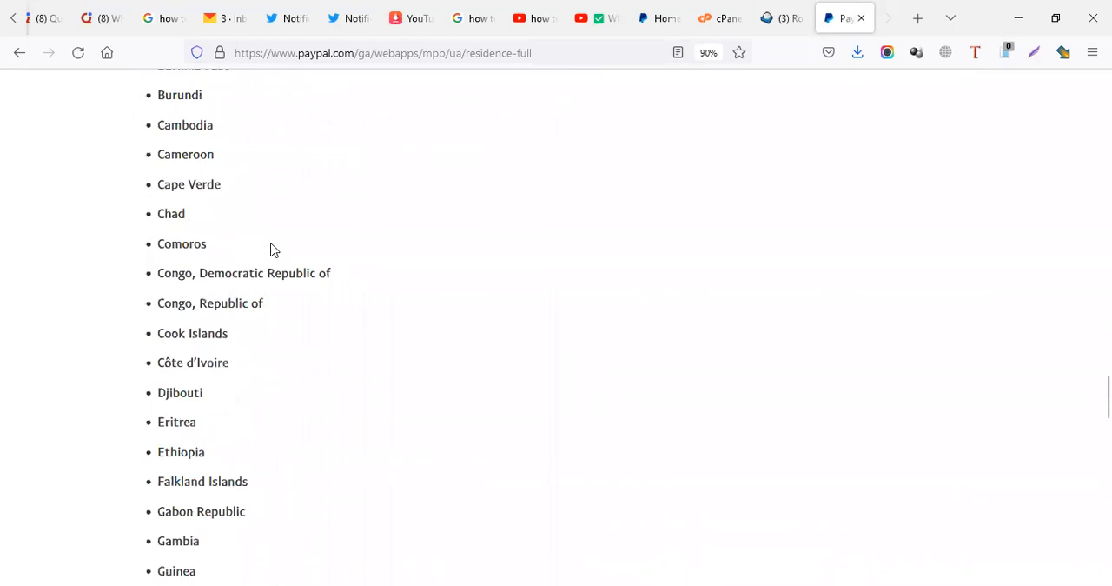
scroll("down", 3)
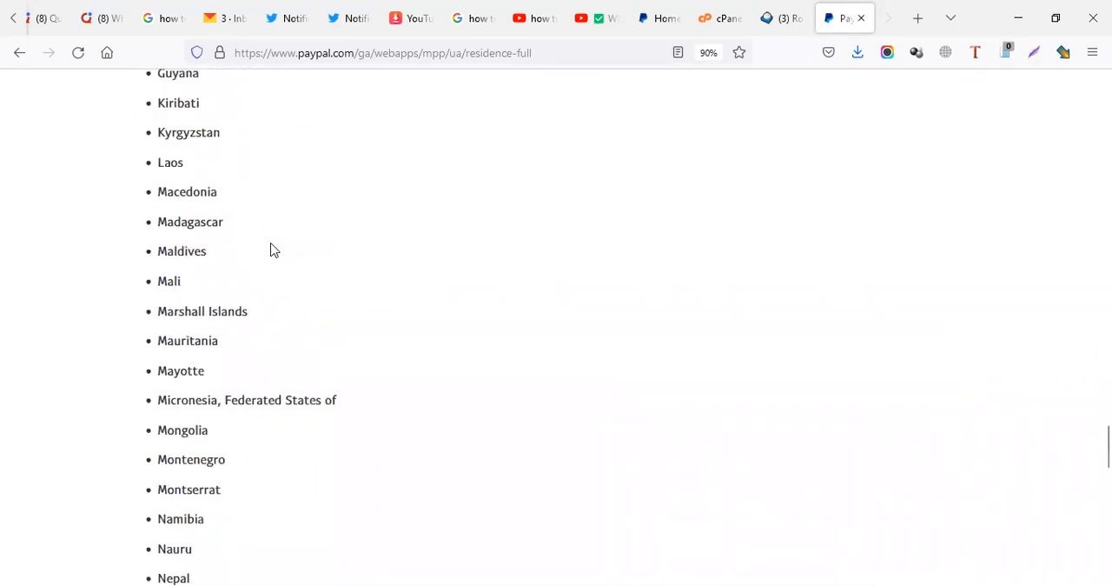
scroll("down", 3)
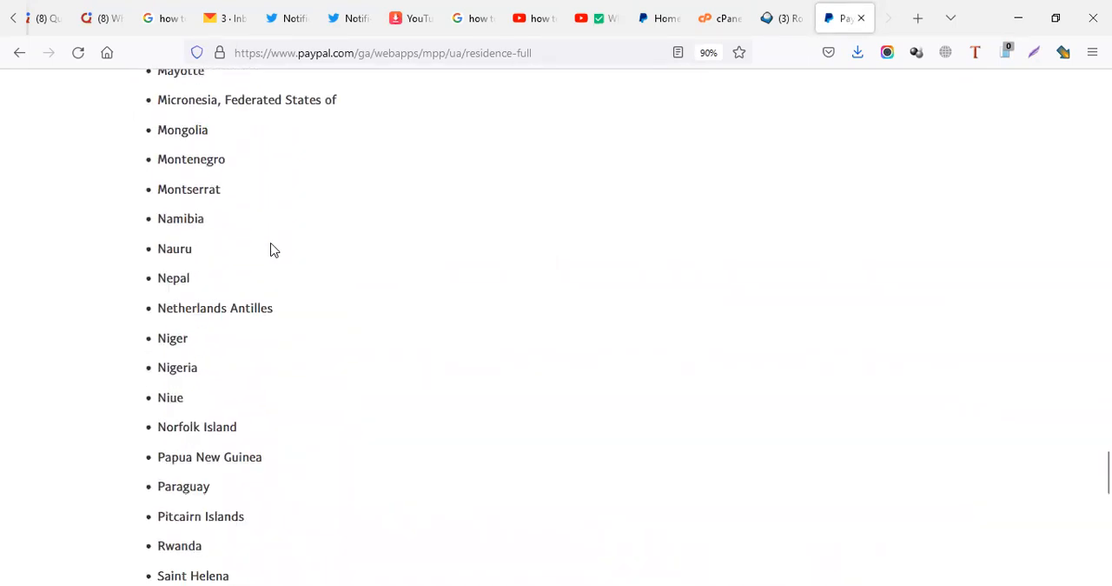
double_click(176, 212)
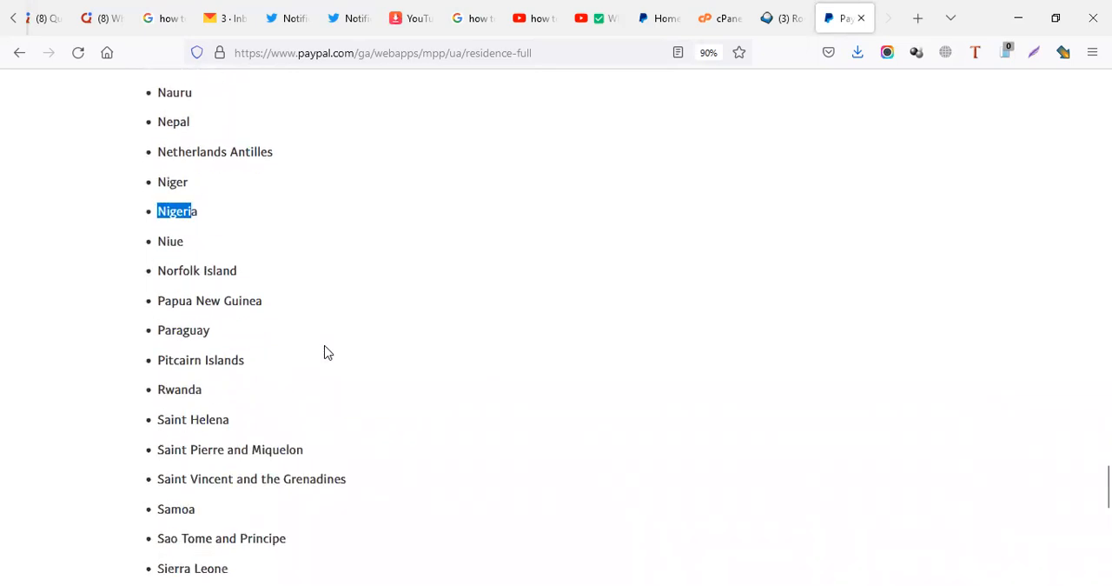
scroll("down", 3)
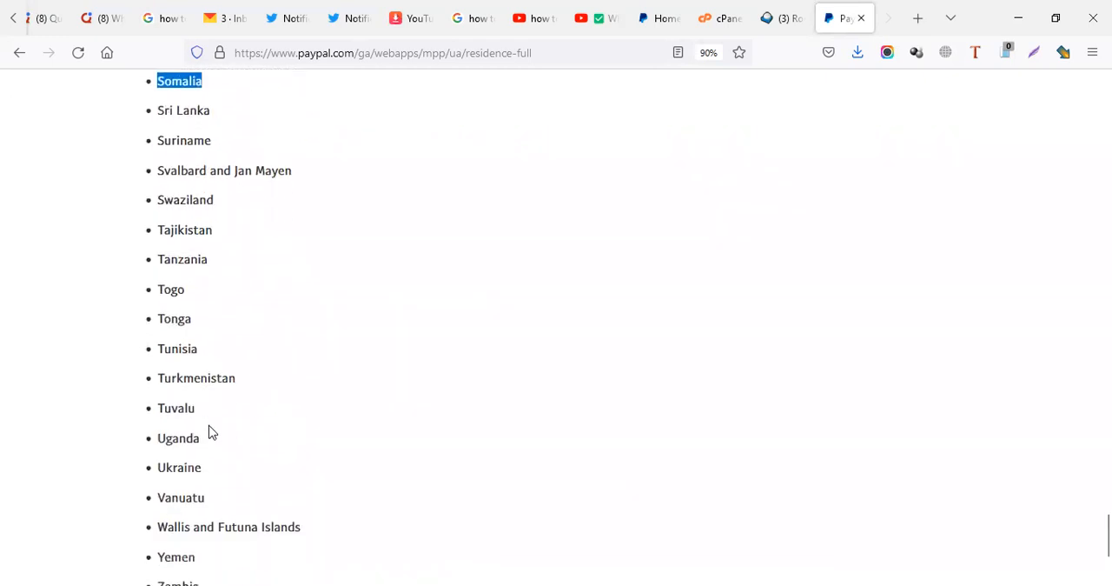
scroll("down", 3)
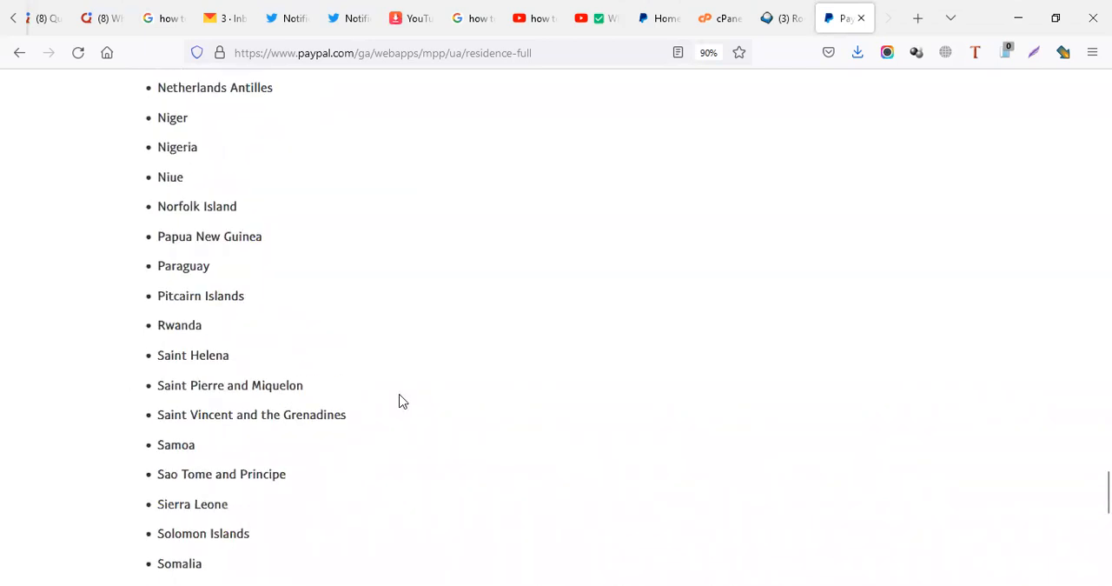
scroll("down", 3)
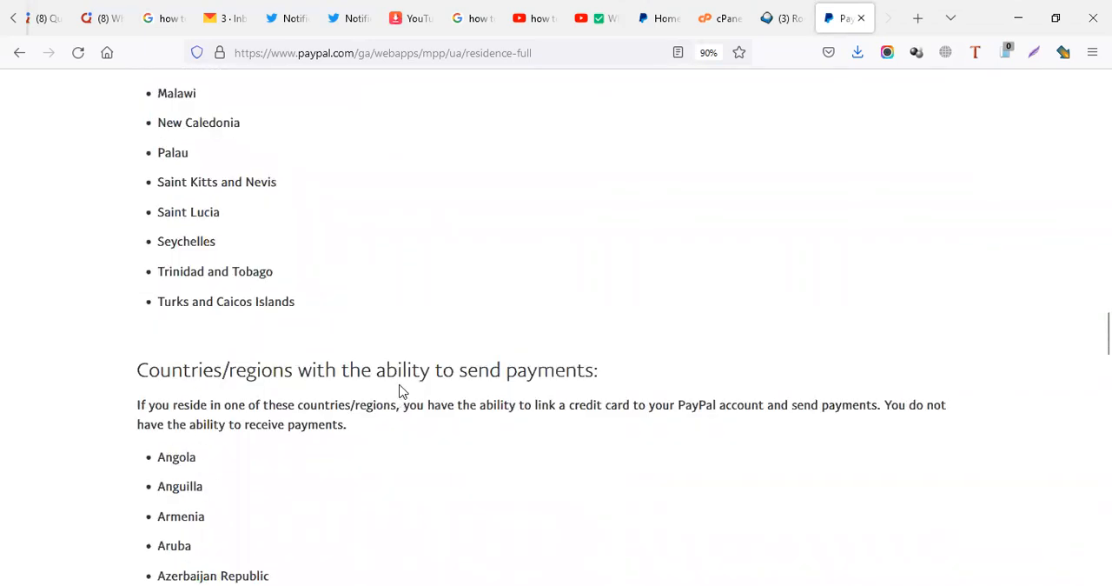
left_click(658, 18)
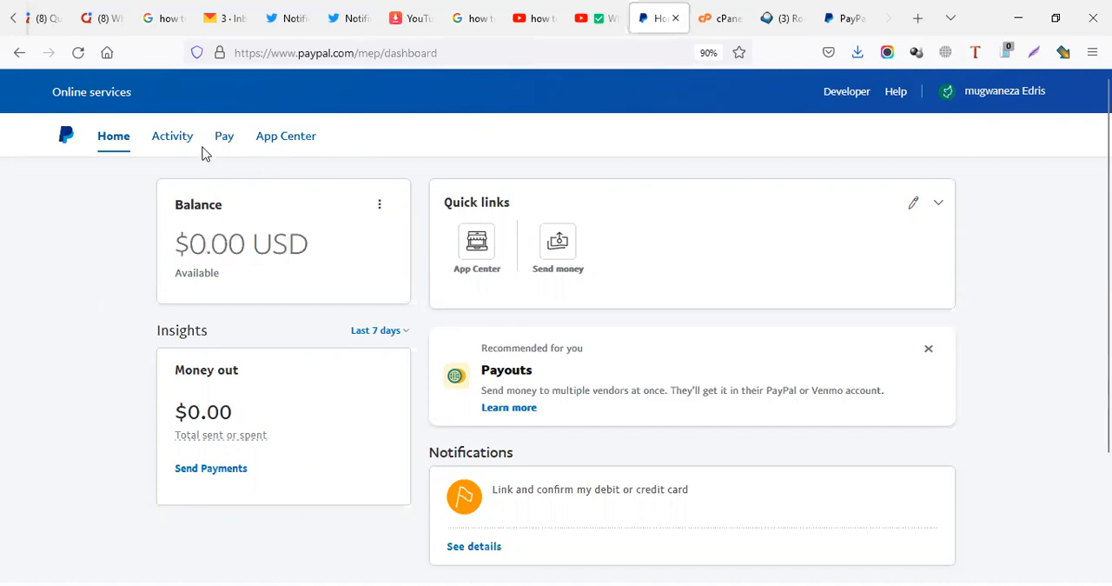
mouse_move(223, 139)
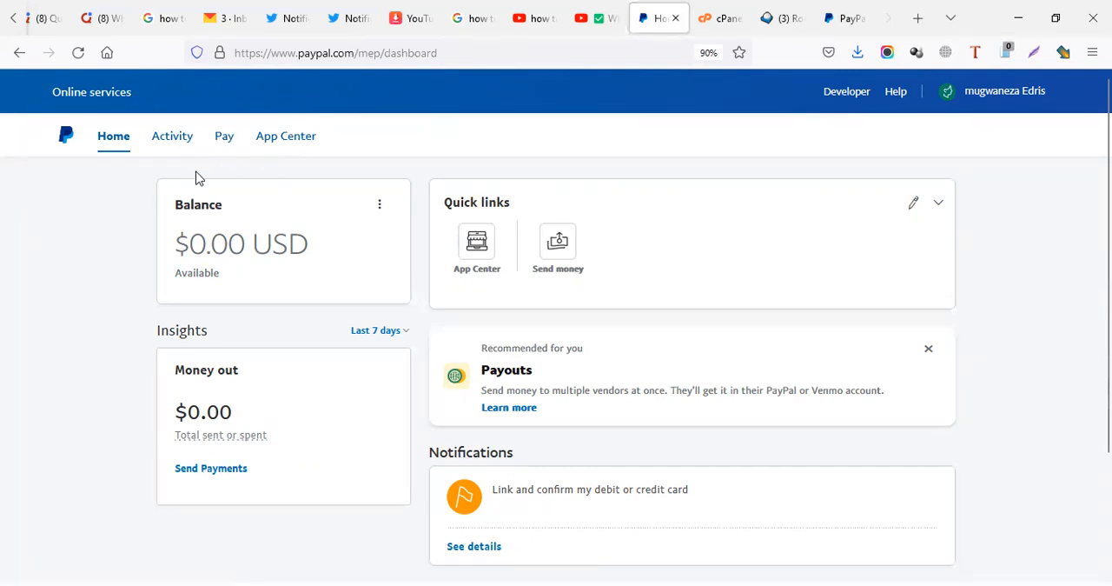
mouse_move(223, 139)
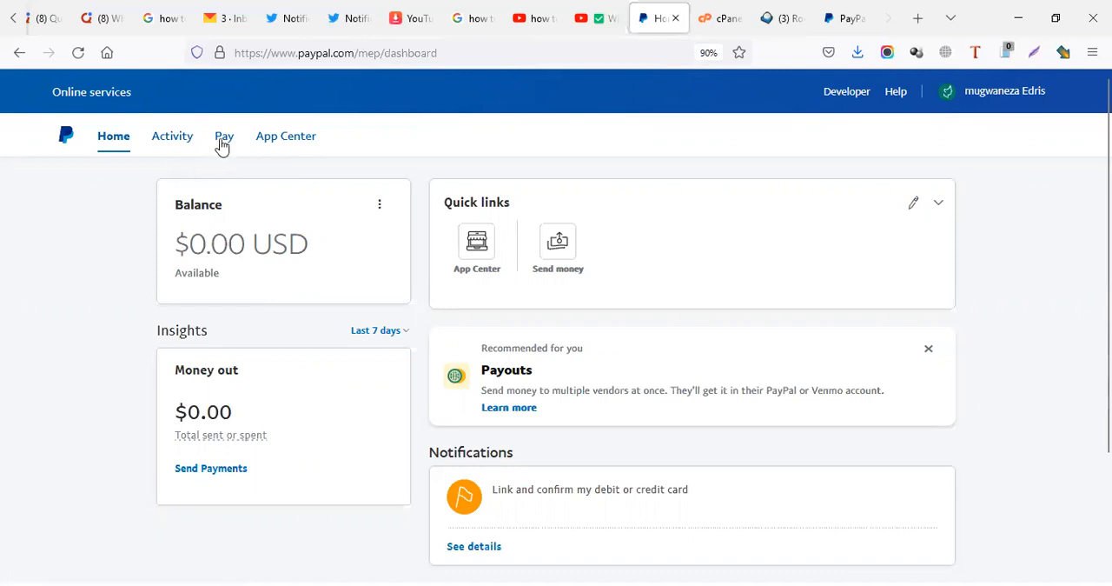
mouse_move(226, 148)
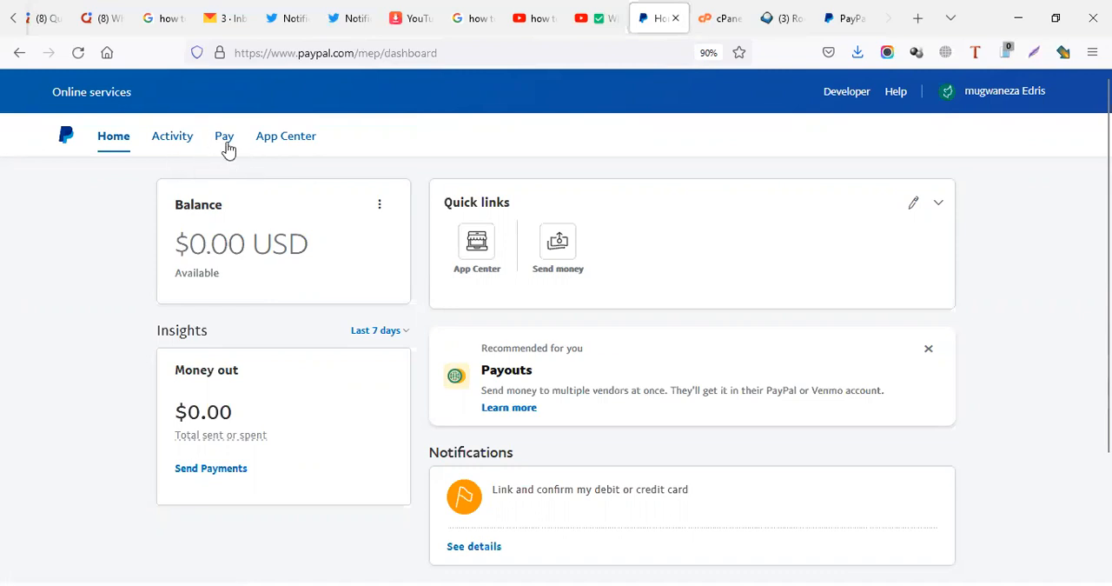
mouse_move(252, 163)
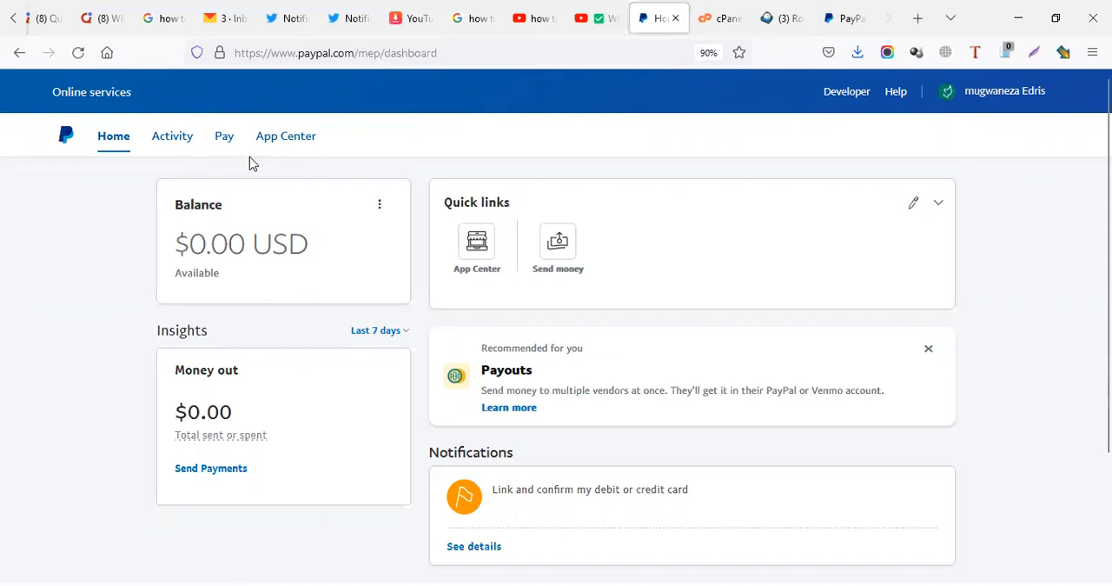
mouse_move(234, 207)
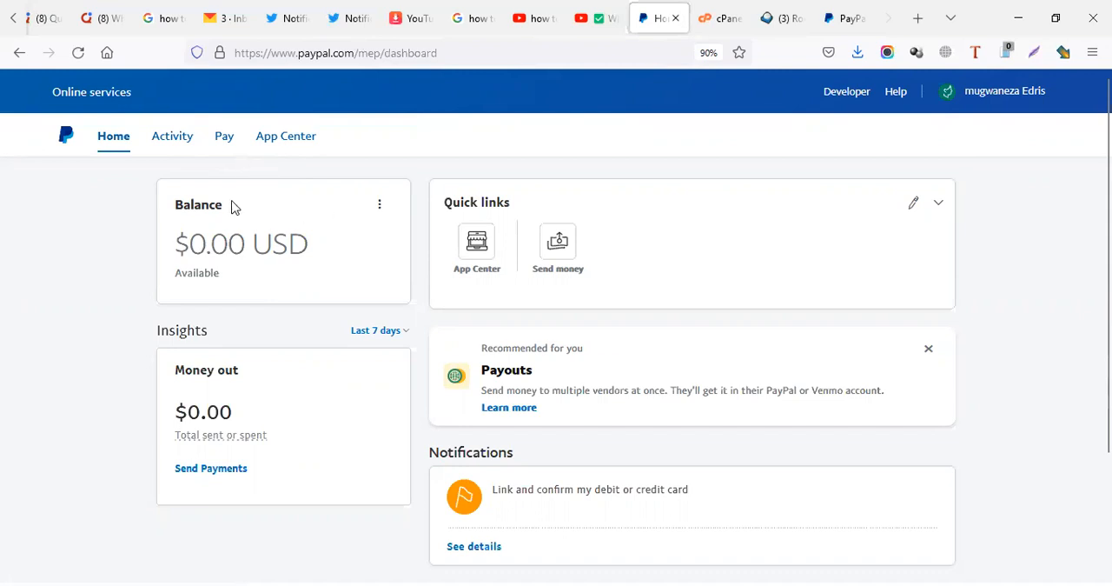
mouse_move(301, 194)
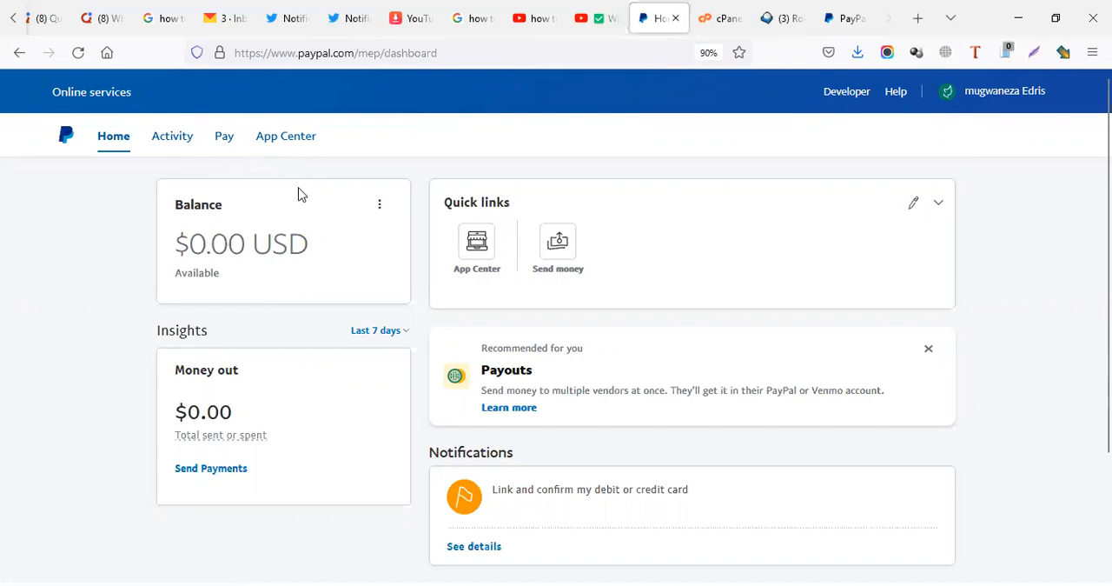
mouse_move(229, 173)
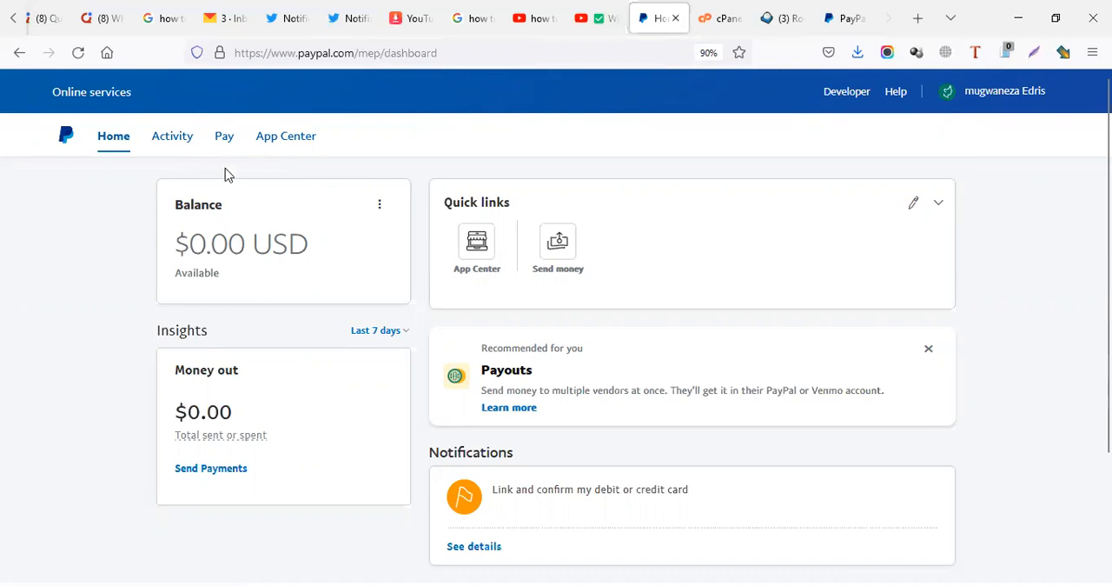
mouse_move(261, 214)
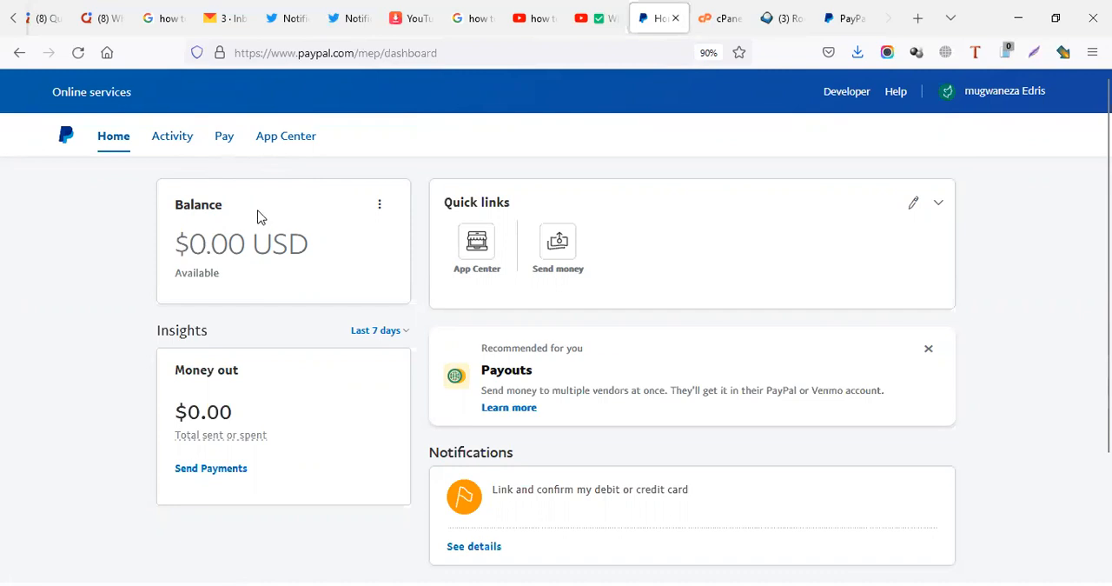
mouse_move(508, 251)
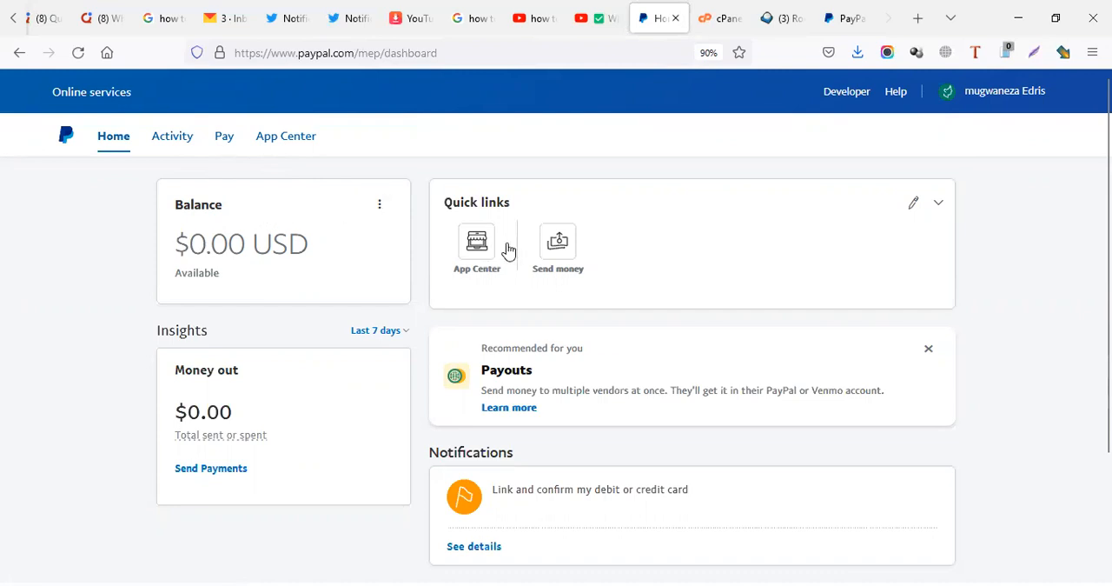
mouse_move(622, 330)
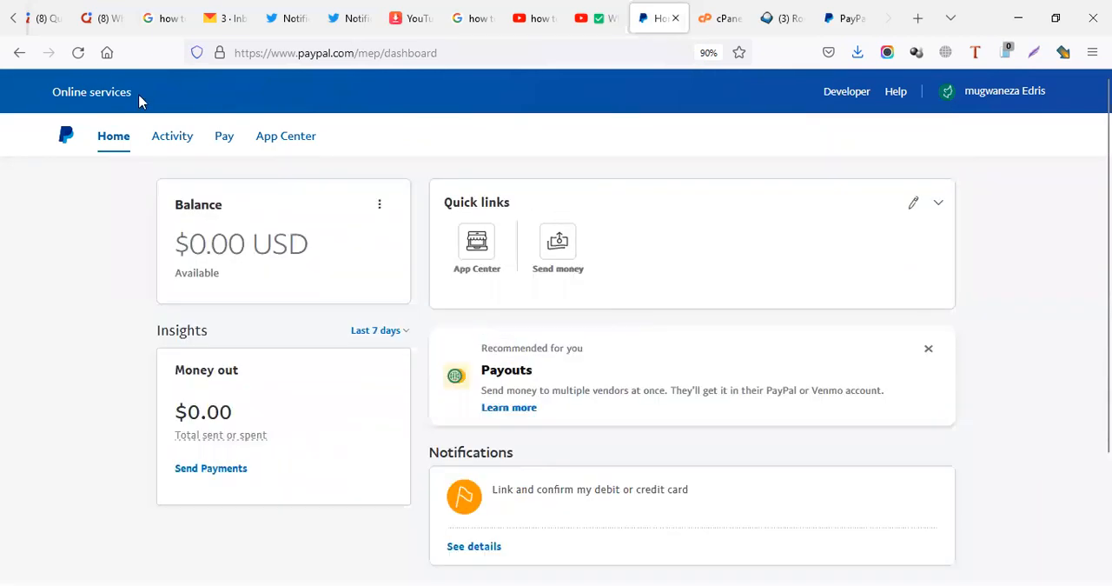
mouse_move(573, 483)
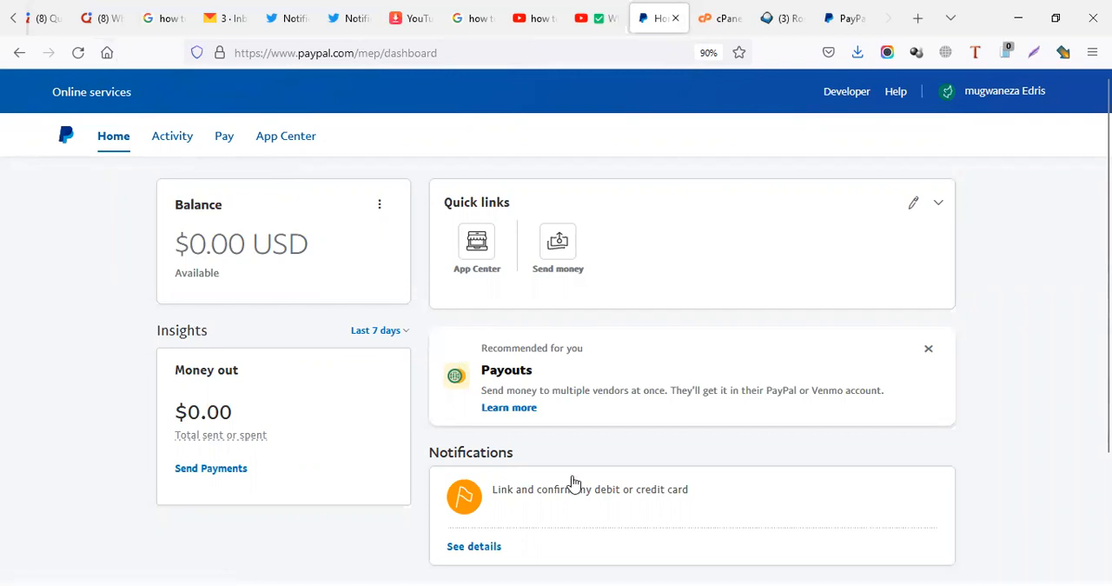